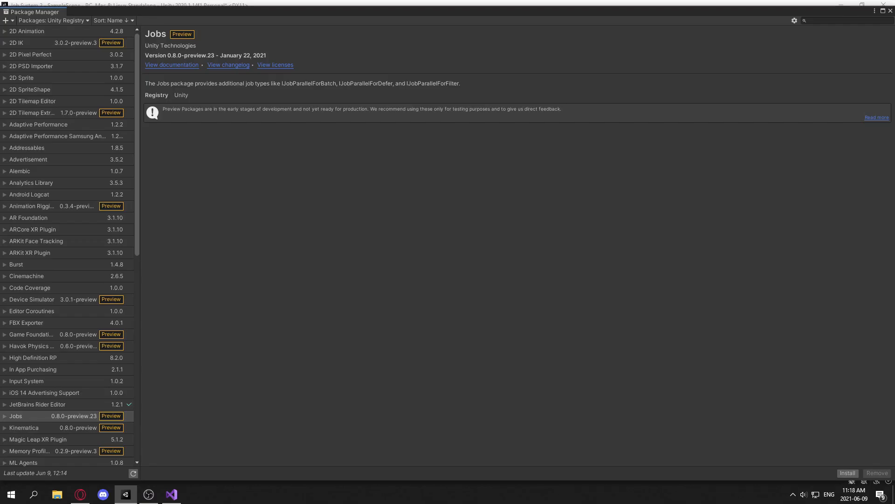
Enable Preview Packages in Advanced Project Settings, then close the settings and Package Manager.
scroll("down", 3)
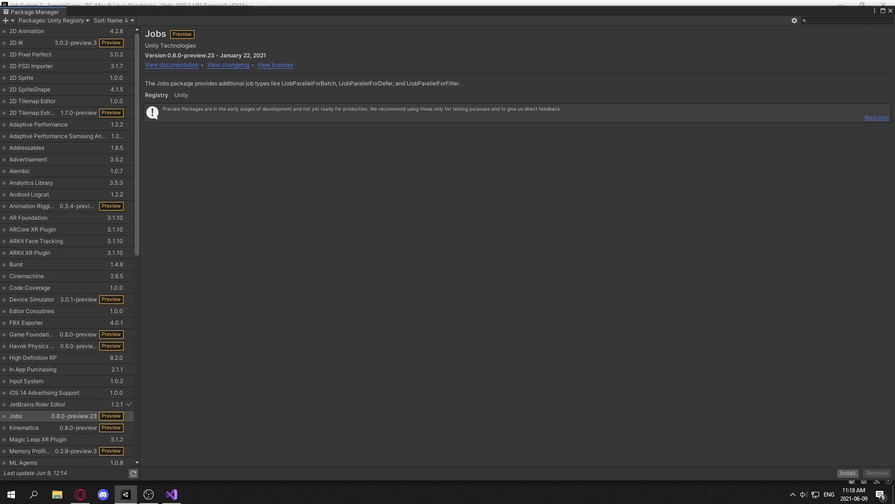
left_click(794, 20)
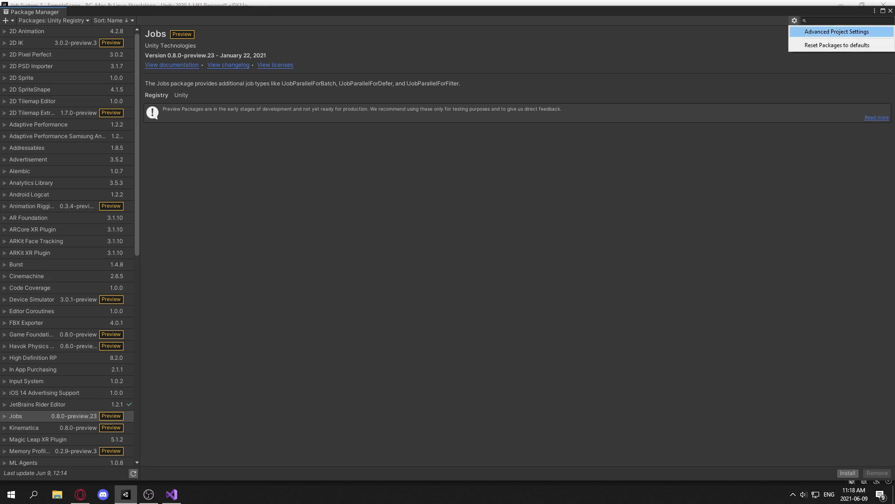
left_click(837, 32)
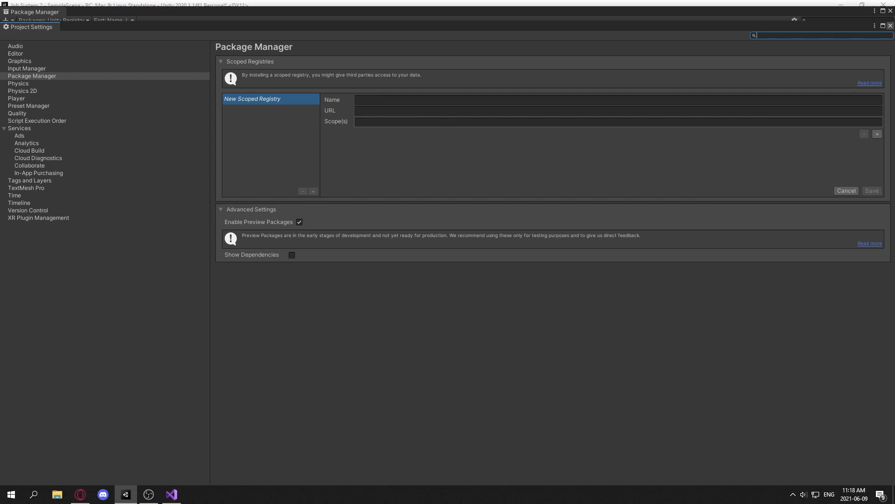
left_click(33, 12)
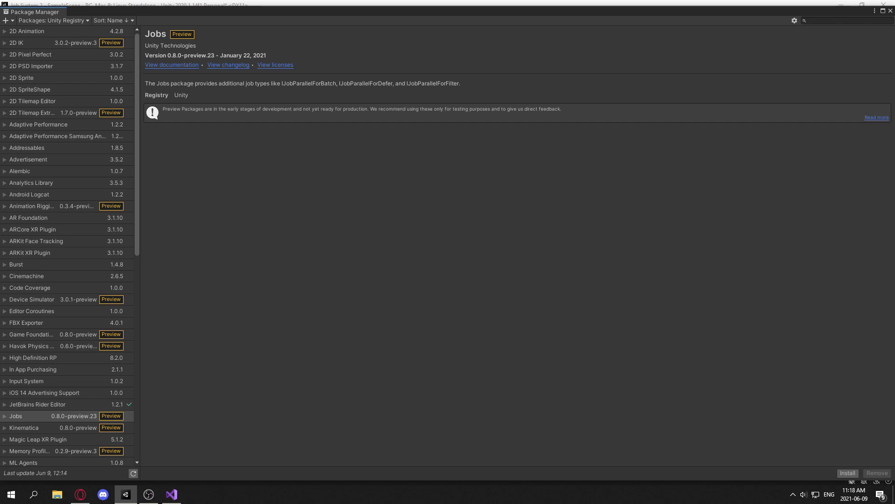
left_click(848, 473)
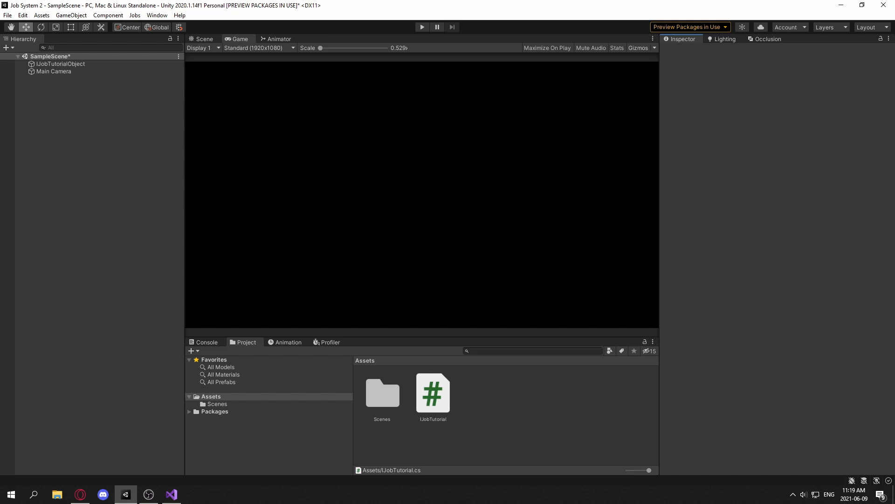
Open the IJobTutorial script in Visual Studio and add 'using Unity.Jobs;' at the top.
left_click(240, 39)
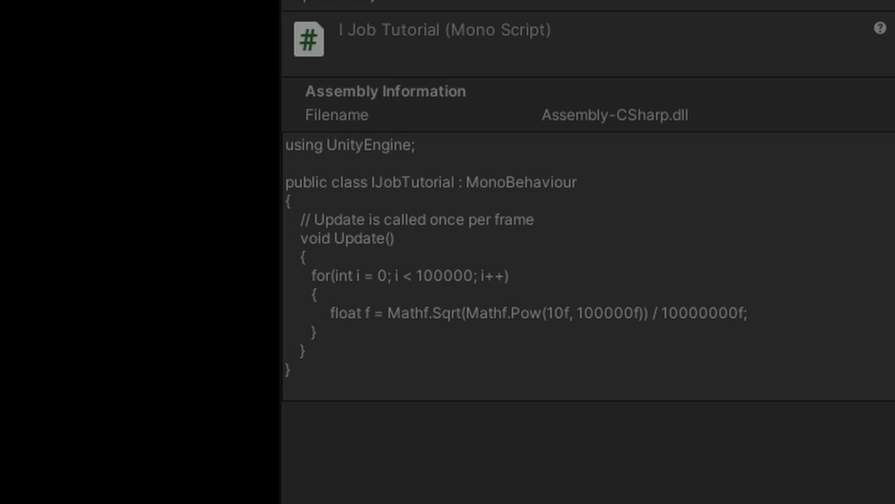
left_click(576, 91)
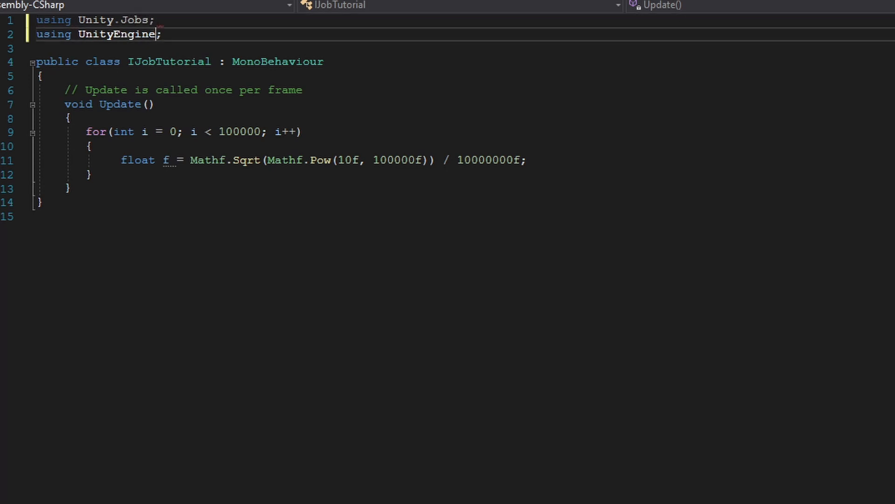
Declare 'public struct ExpensiveCalculation : IJob' above the class with a stub Execute method.
key("Enter")
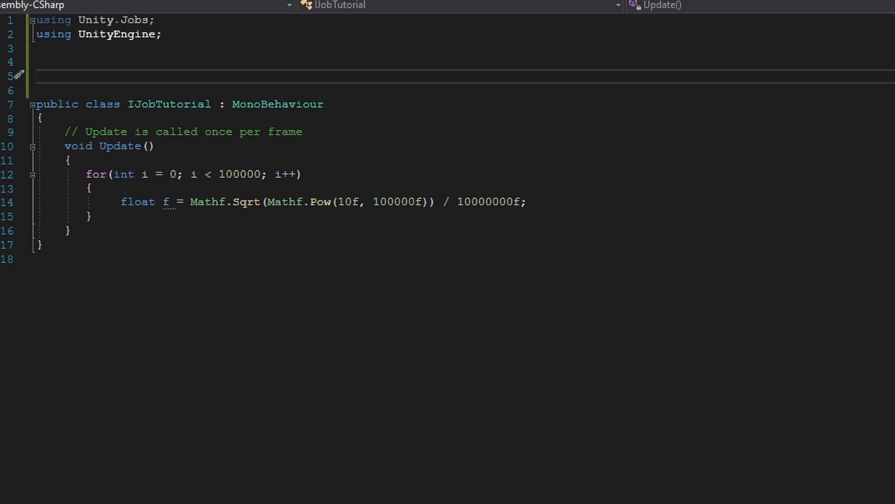
type("public struct")
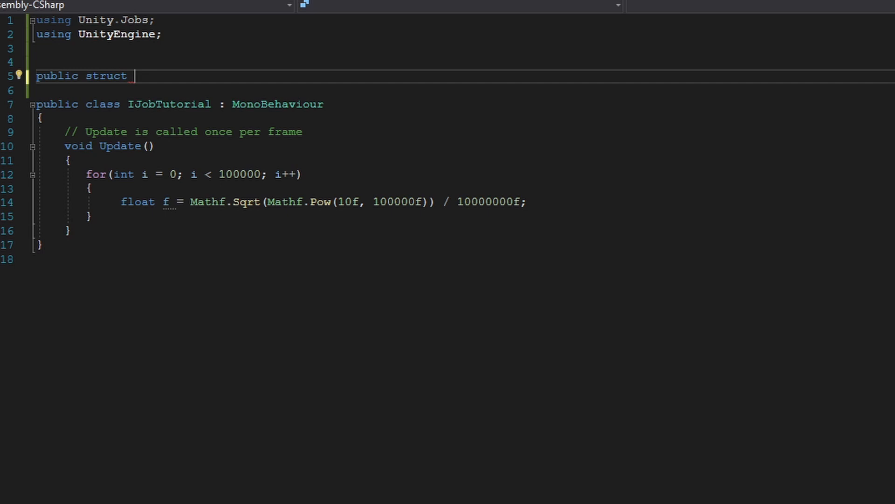
type("Expens")
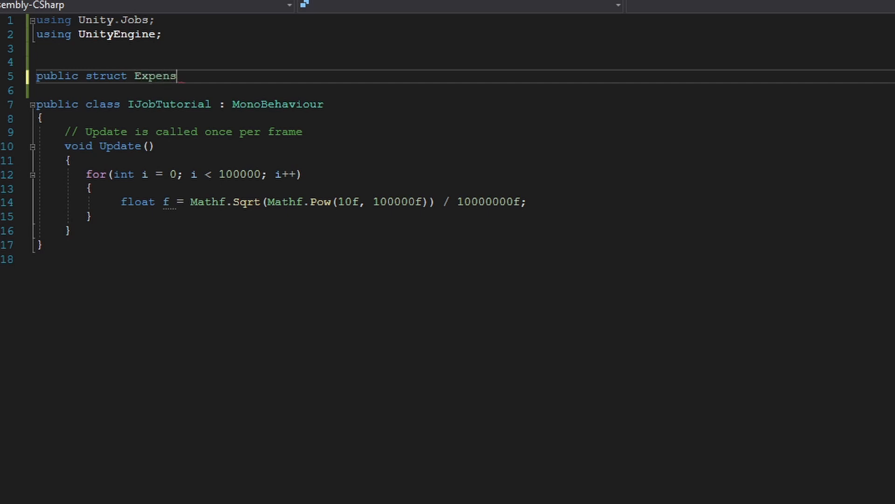
type("iveCalculatio")
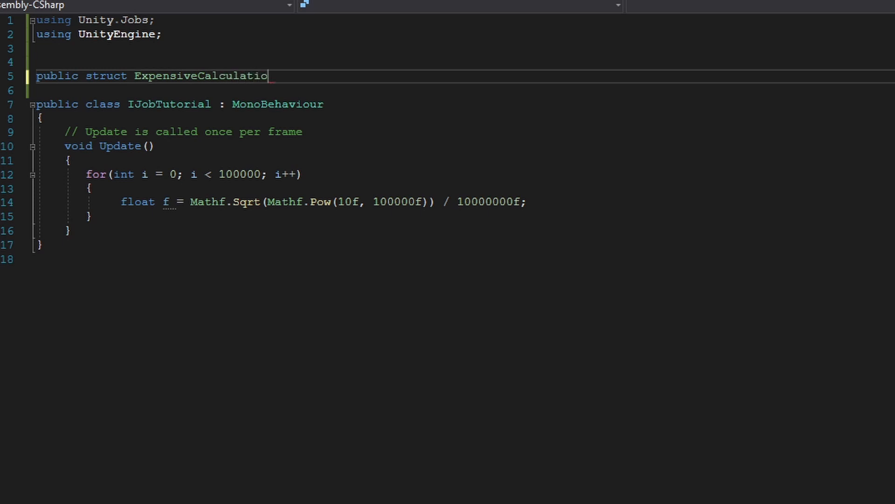
type("n :")
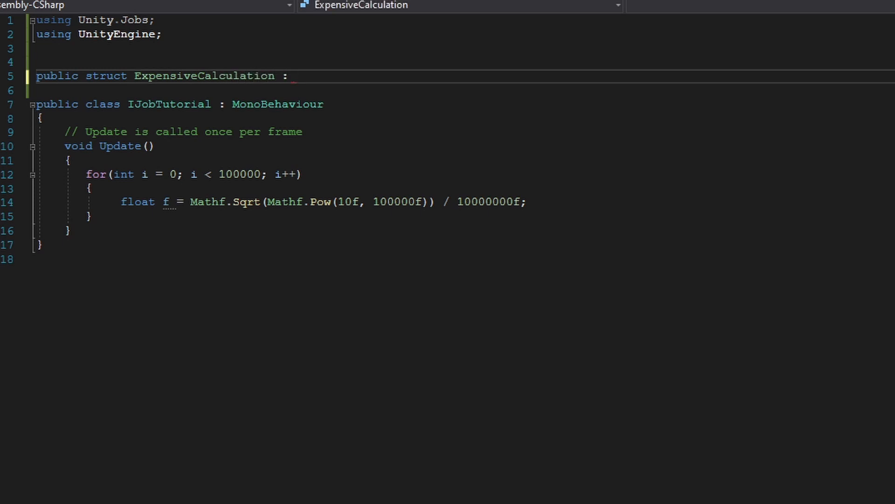
type("IJob")
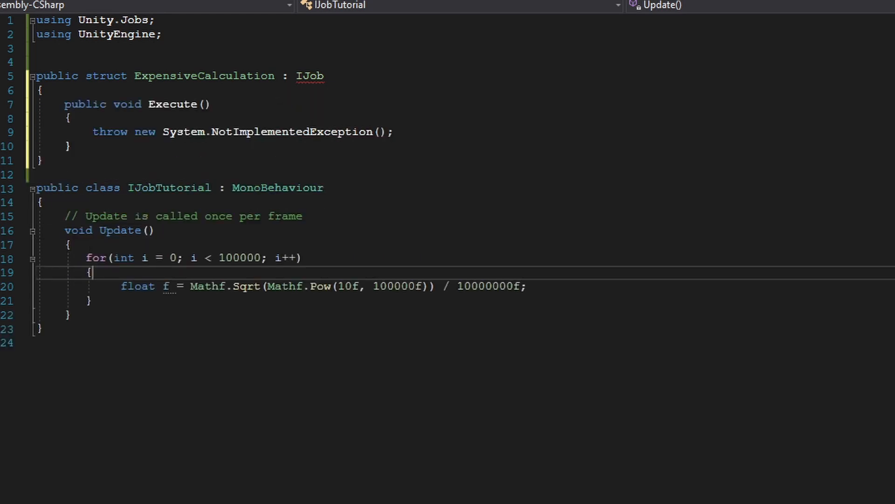
Delete the throw placeholder in Execute and move the square-root for loop from Update into it.
left_click(228, 131)
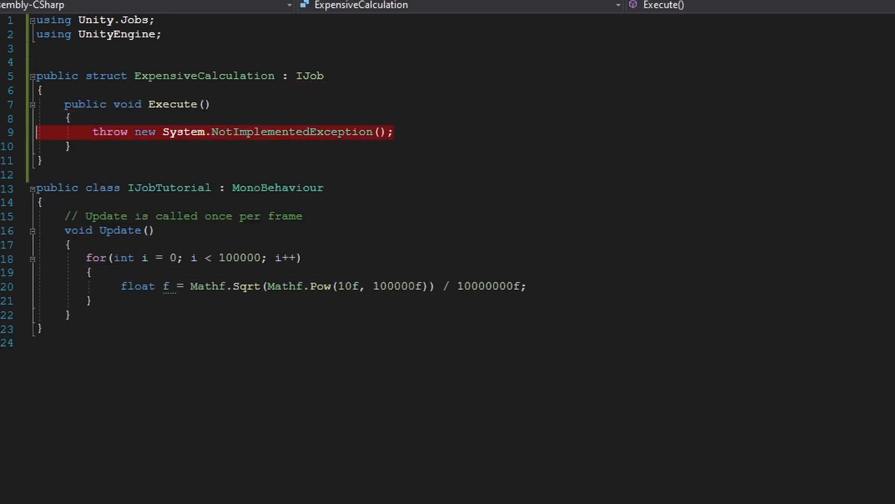
key("Delete")
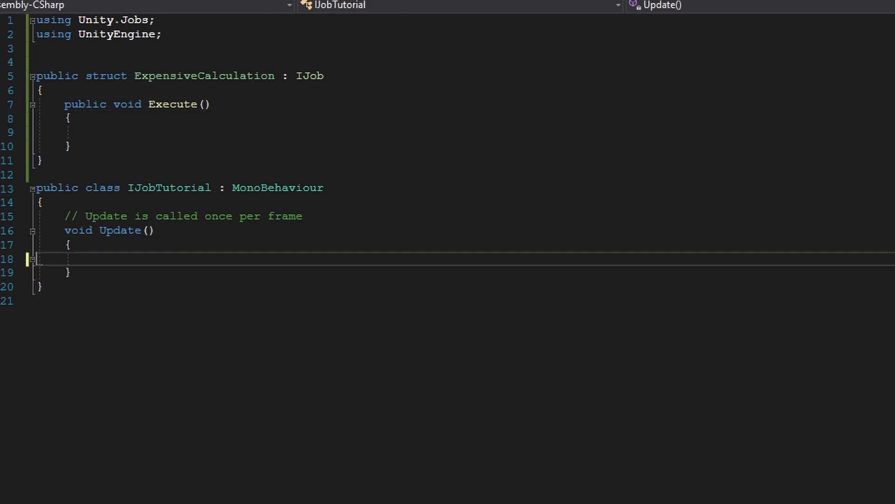
left_click(91, 132)
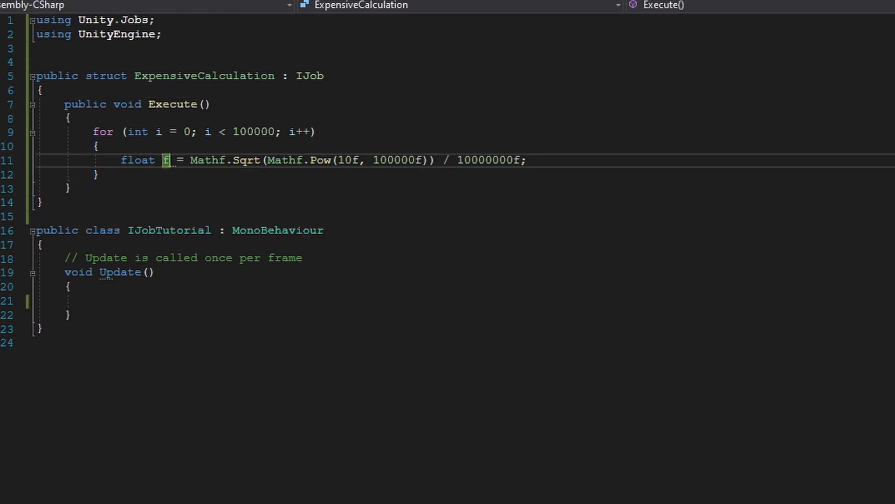
left_click(103, 146)
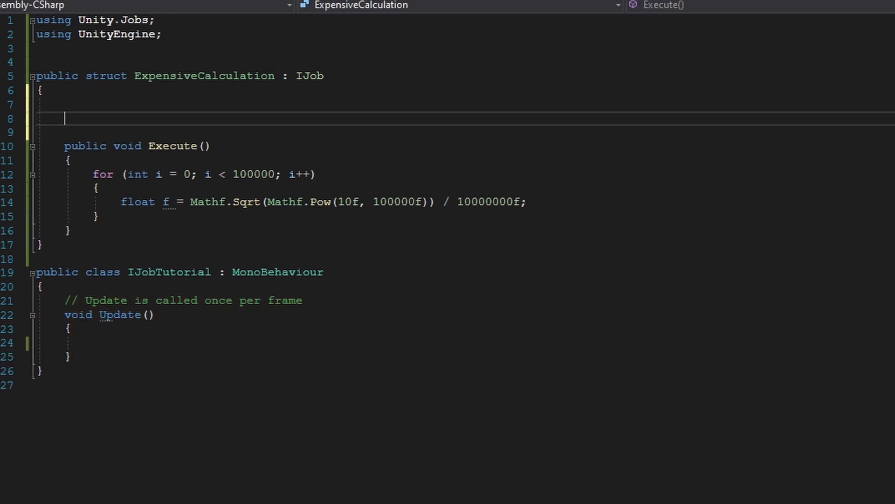
Add 'public NativeArray<float> Value;' with Unity.Collections imported and store the loop result in Value[0].
type("public Nat")
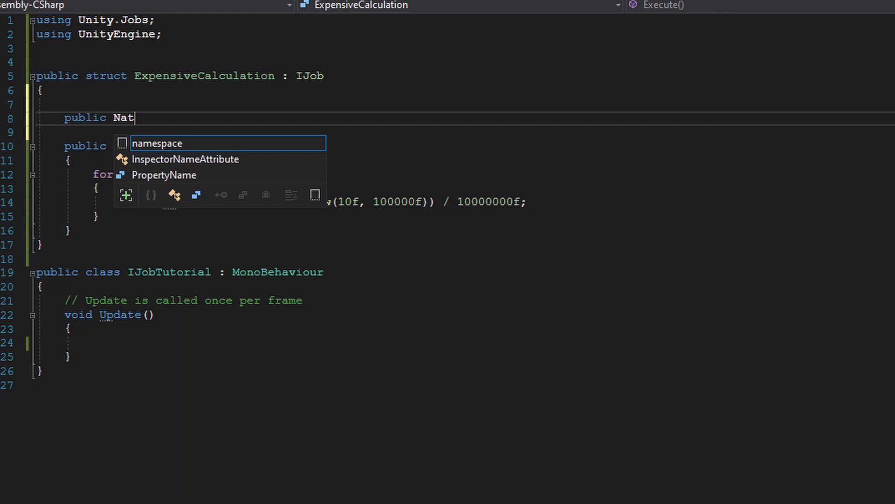
type("ive")
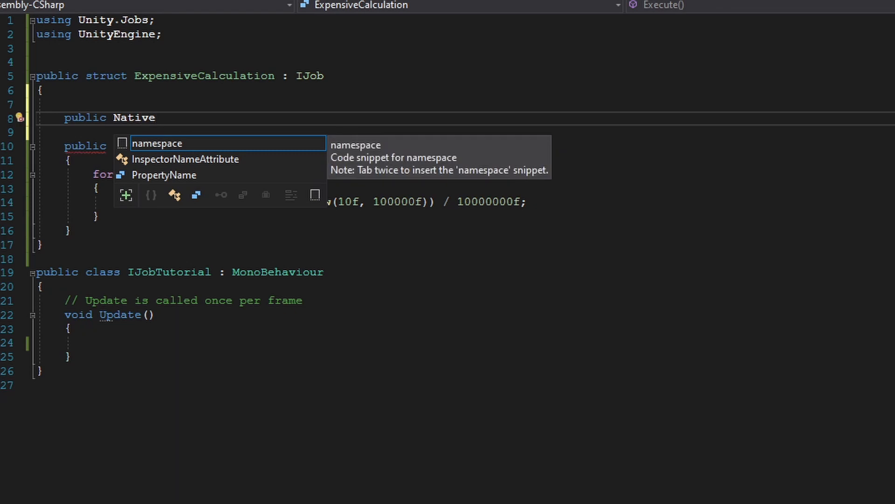
type("a")
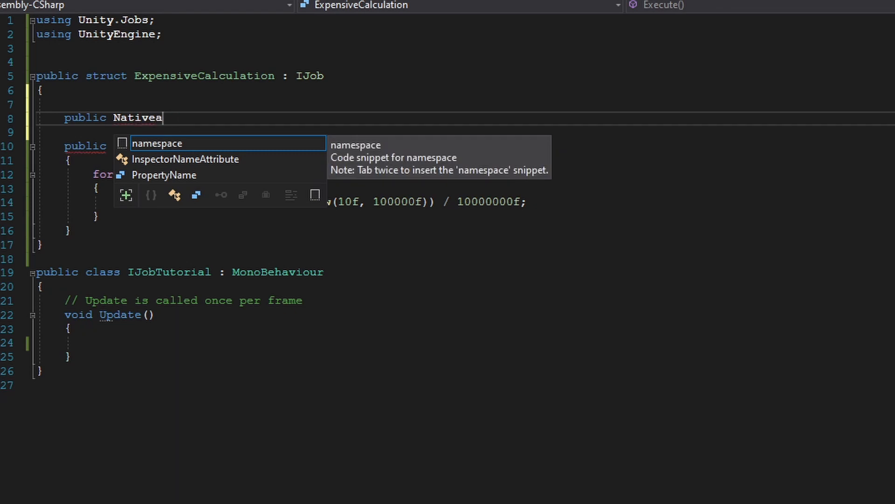
type("rray<>")
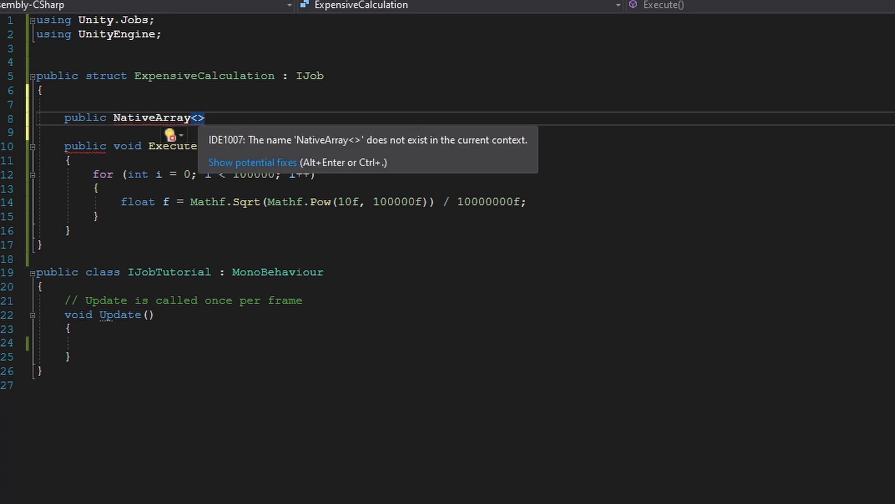
type("float")
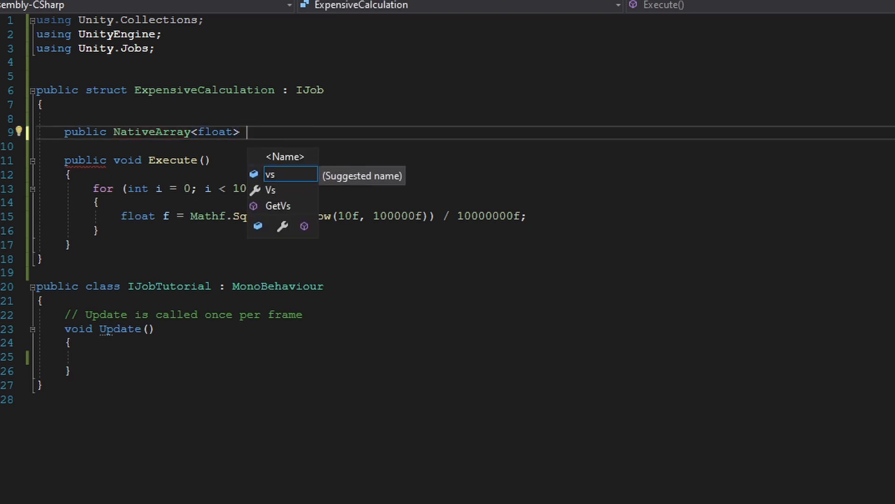
type("Va")
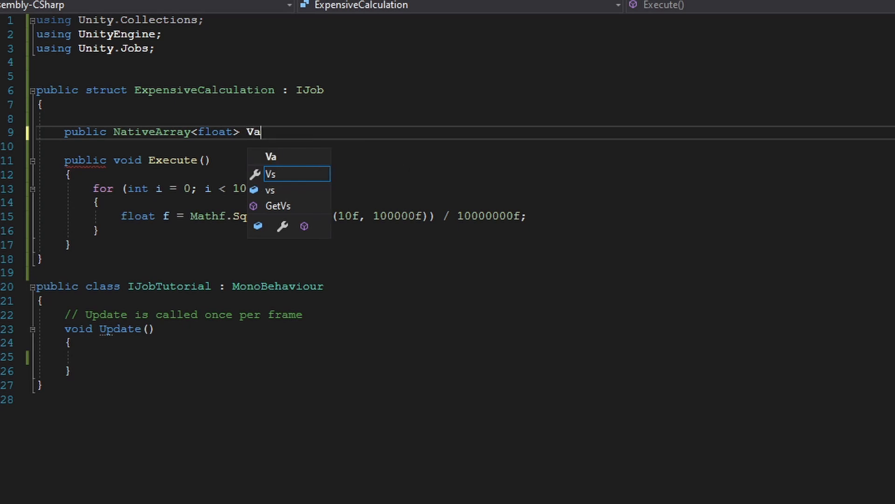
type("lue;")
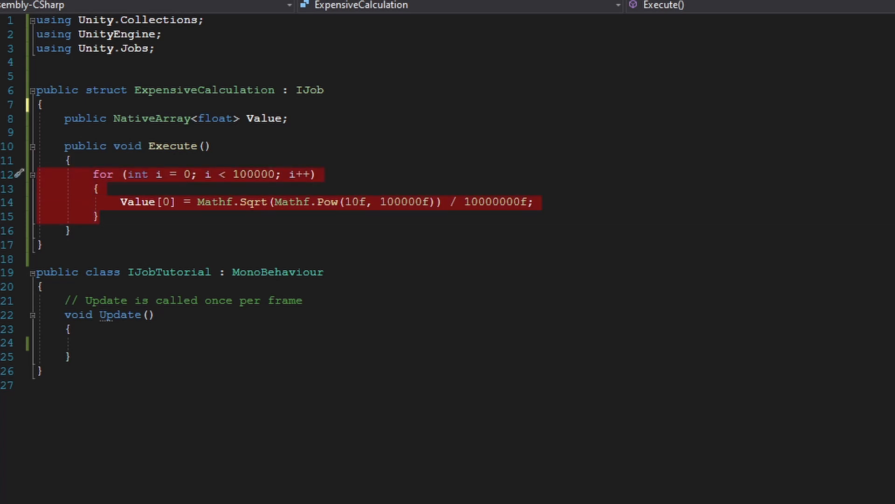
left_click(92, 342)
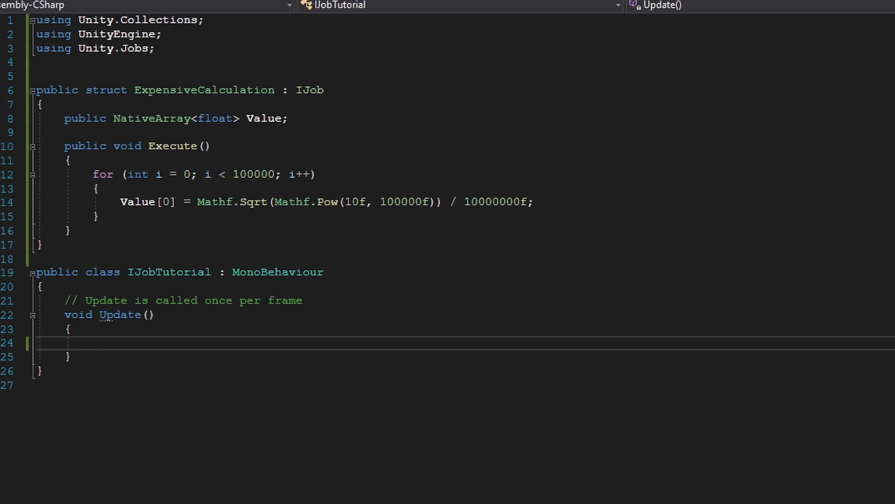
In Update, write 'ExpensiveCalculation job = new ExpensiveCalculation { };' with blank lines above it.
type("Job")
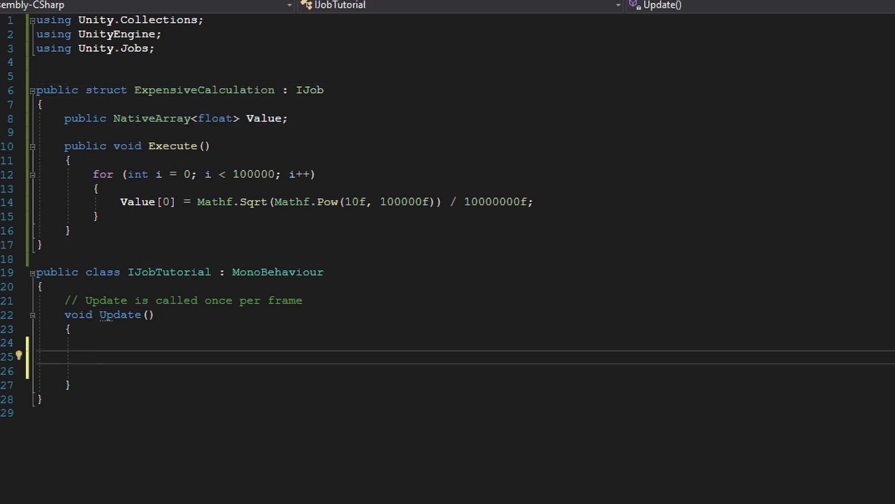
type("ExpensiveCalculation")
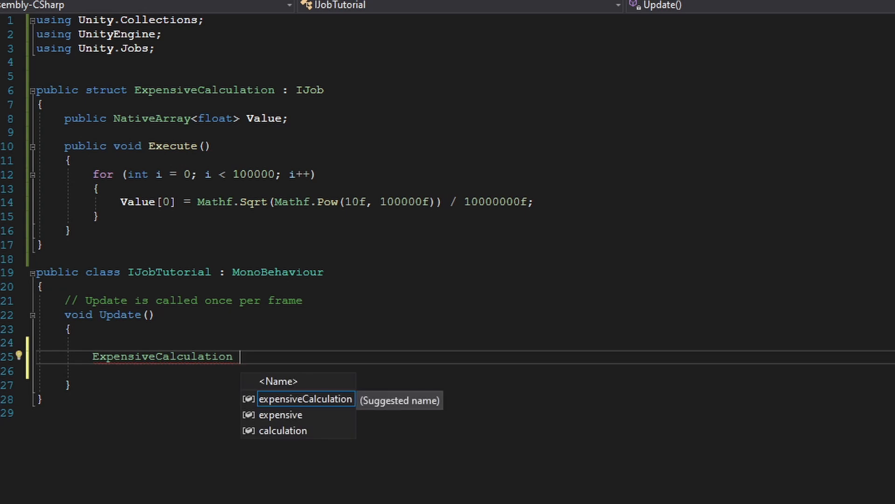
type("job = n")
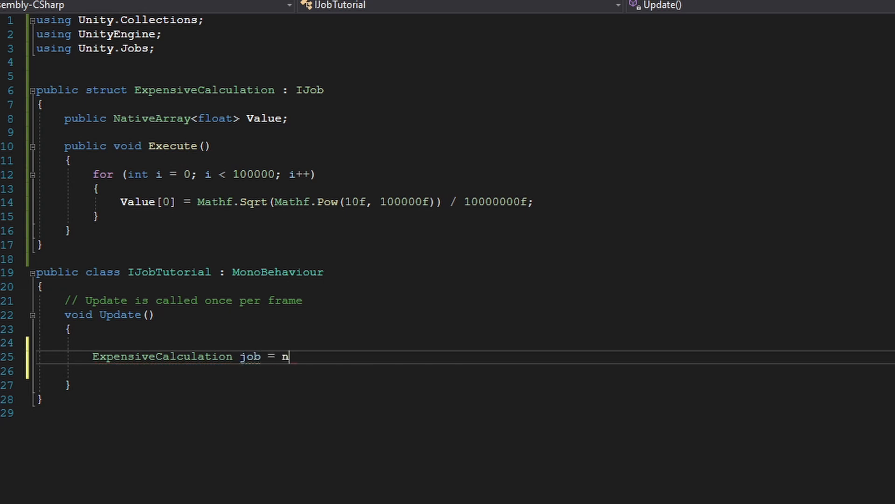
type("ew ExpensiveCalculation")
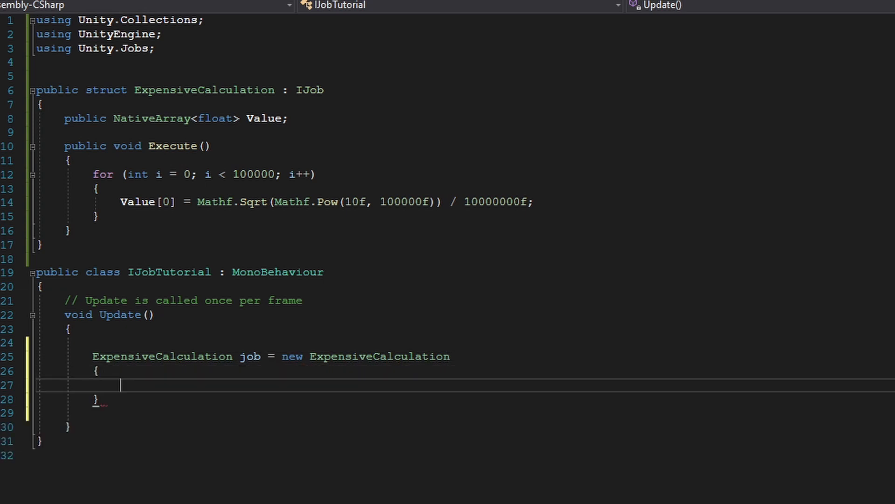
type(";")
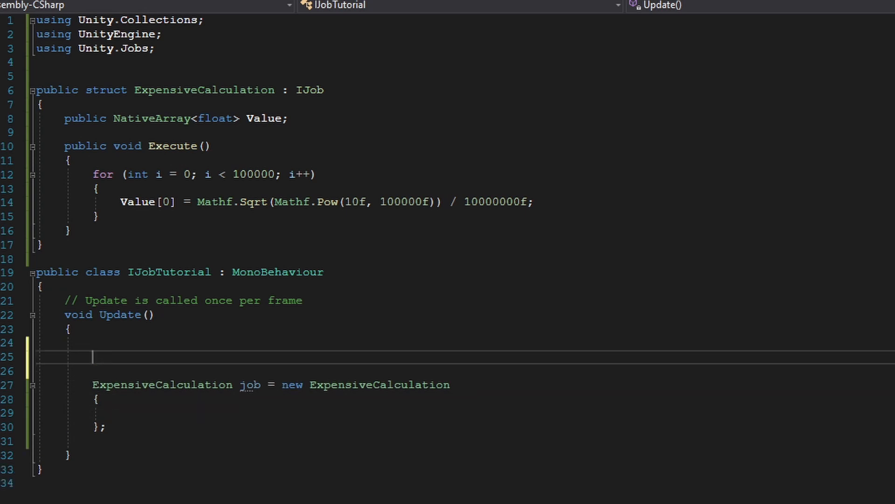
Allocate a one-element NativeArray<float> _Value with Allocator.TempJob and initialise the job's Value = _Value.
type("NativeArray<float>")
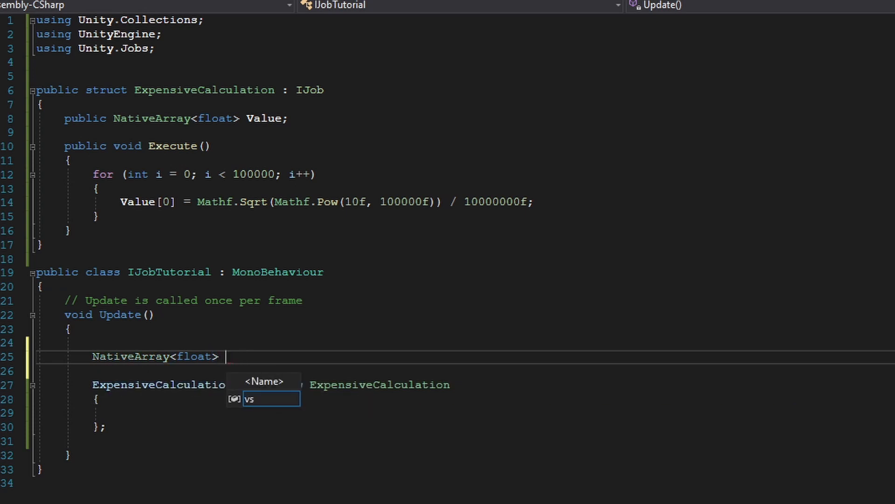
type("_Value =")
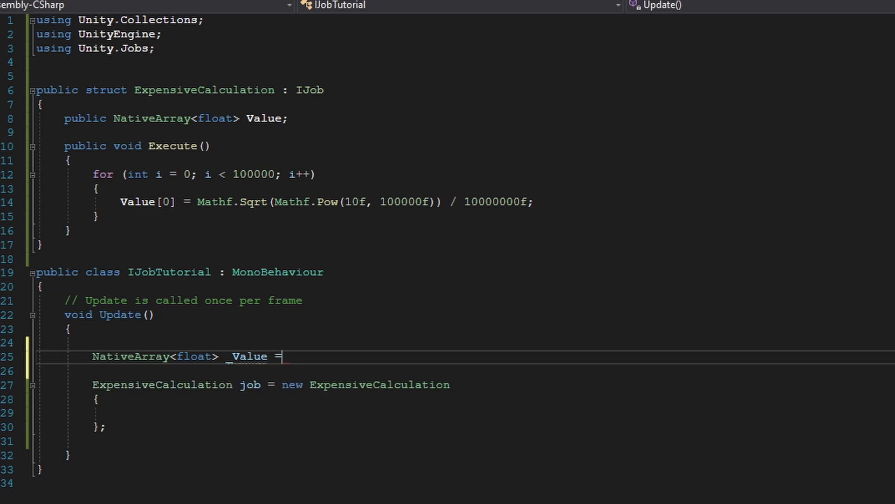
type("new NativeArray<float>")
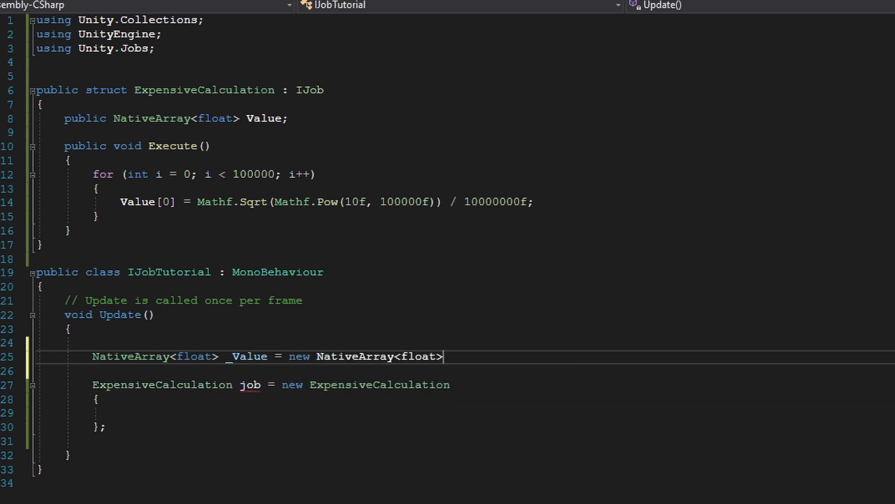
type("()")
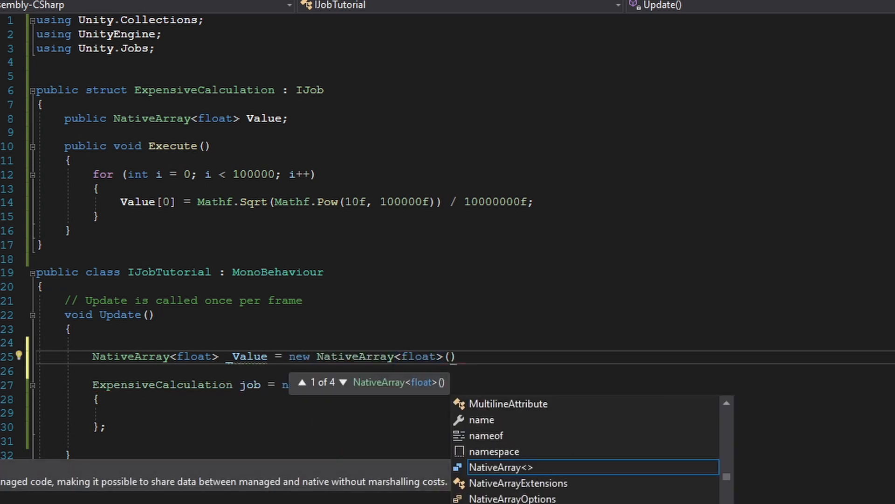
type("1, Allocator.TempJob")
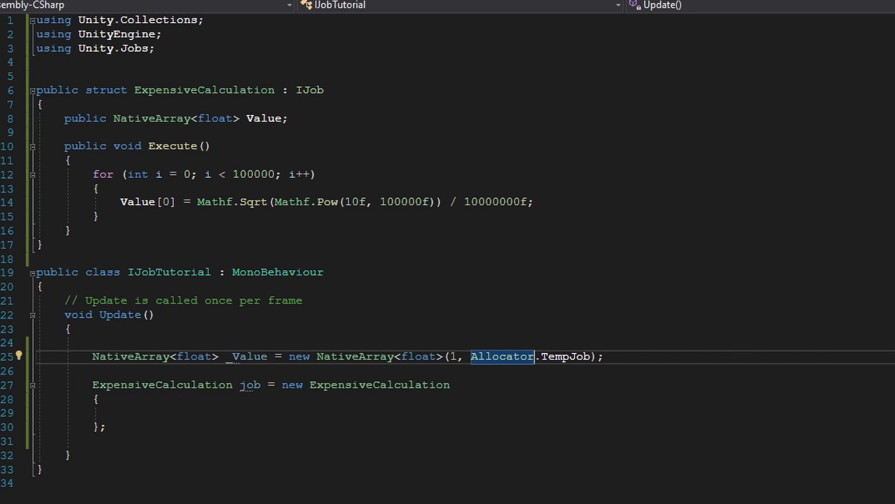
mouse_move(506, 357)
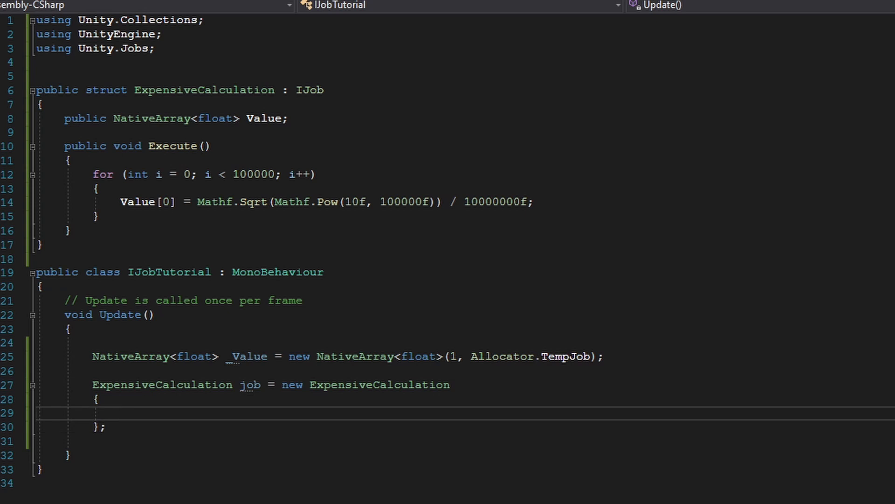
type("Value =")
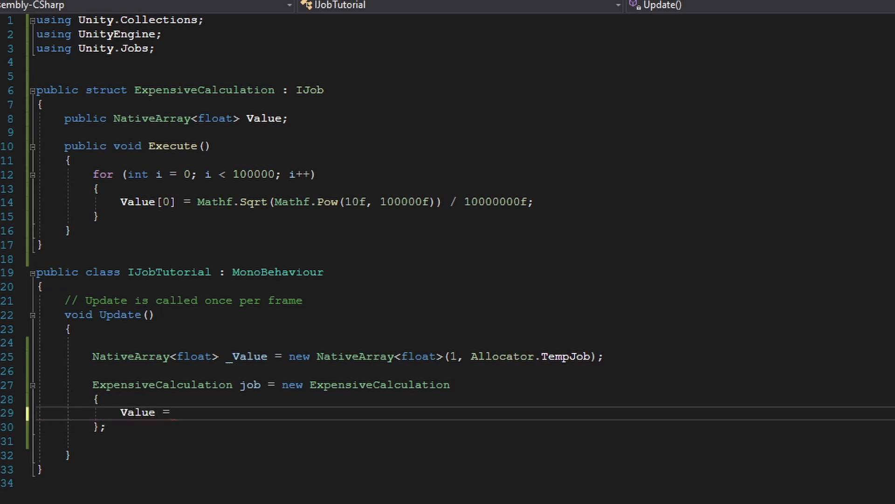
type("_Value")
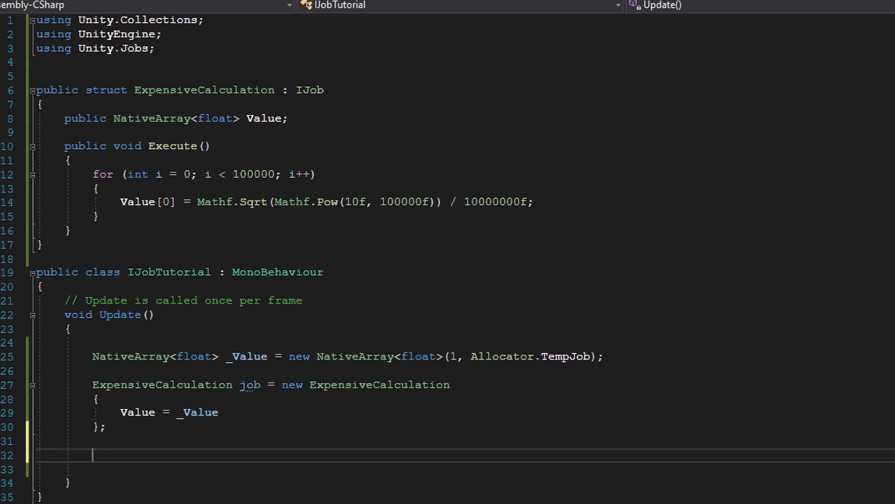
Schedule the job into JobHandle jhandle and call jhandle.Complete().
type("JobHandle")
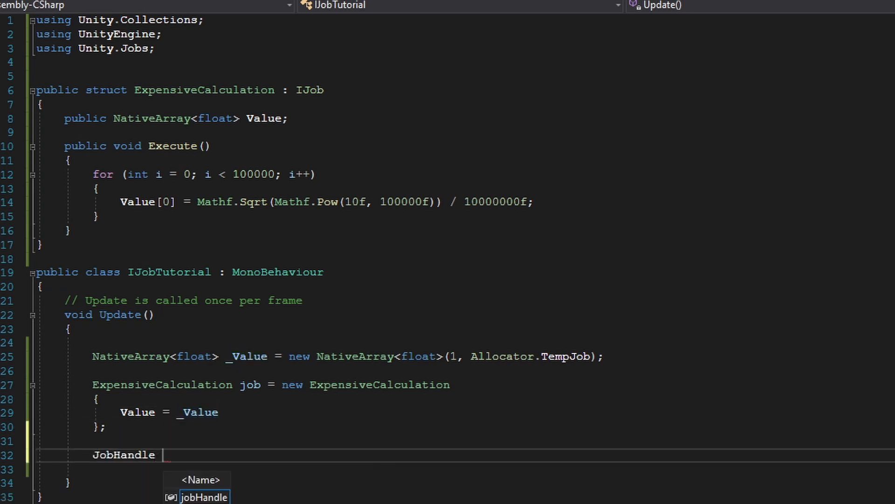
type("jhanl")
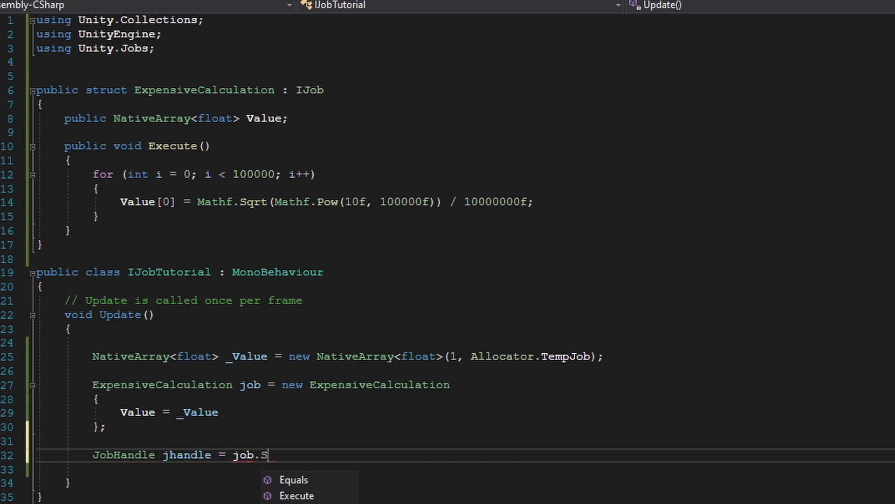
type("chedule()")
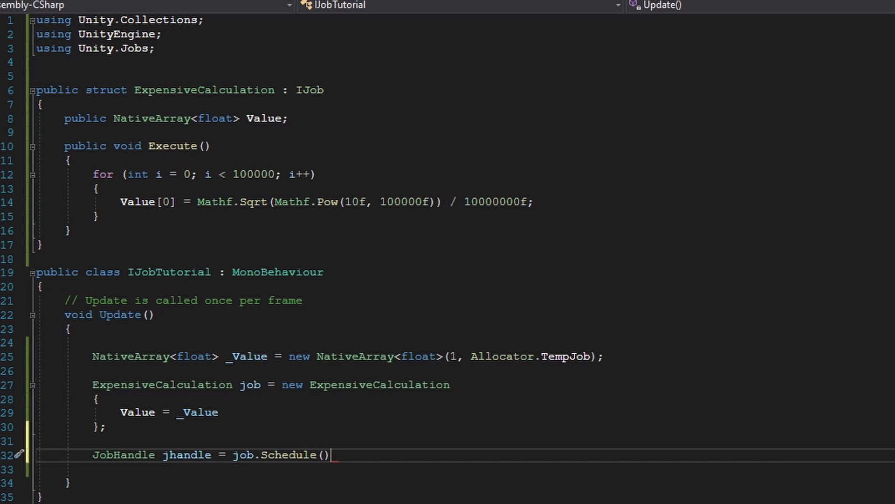
type(";")
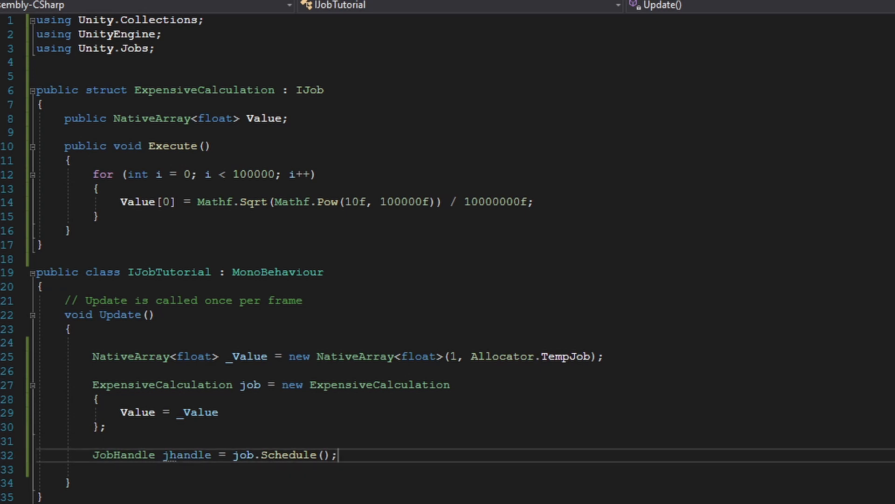
type("jhandle.")
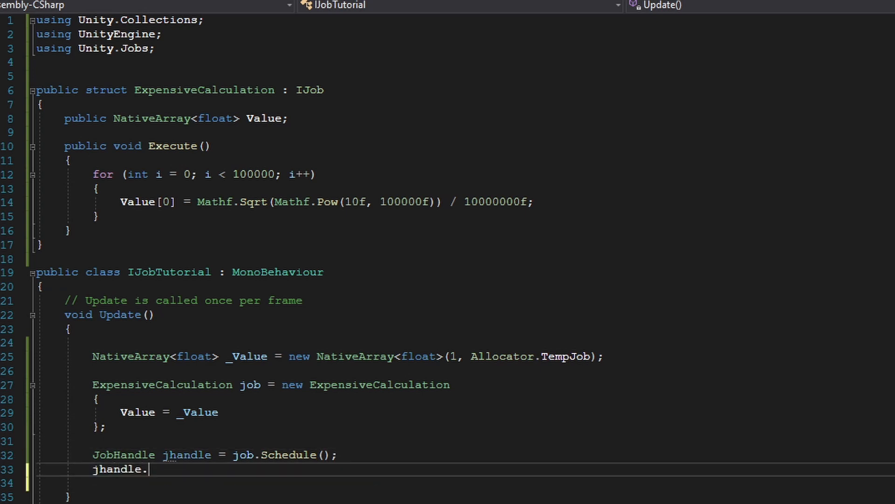
type("Complete();")
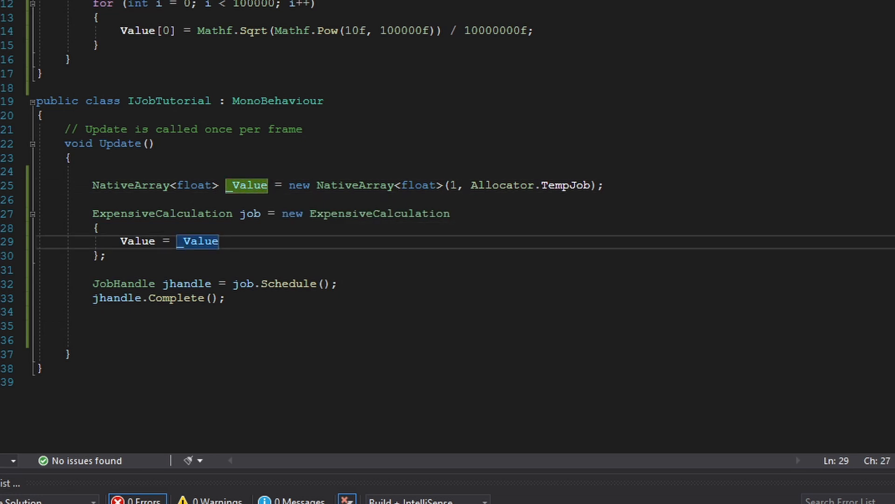
Log job.Value[0] with Debug.Log and dispose _Value after completion.
type("job.Va")
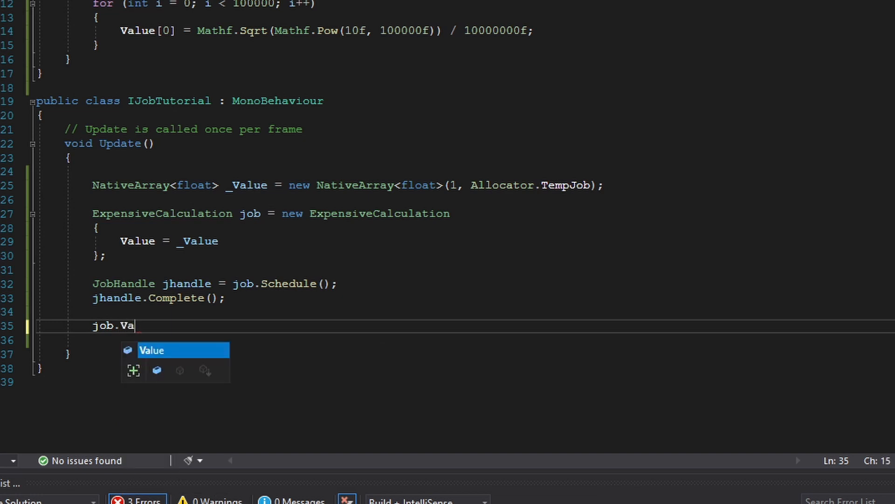
type("lue[0]")
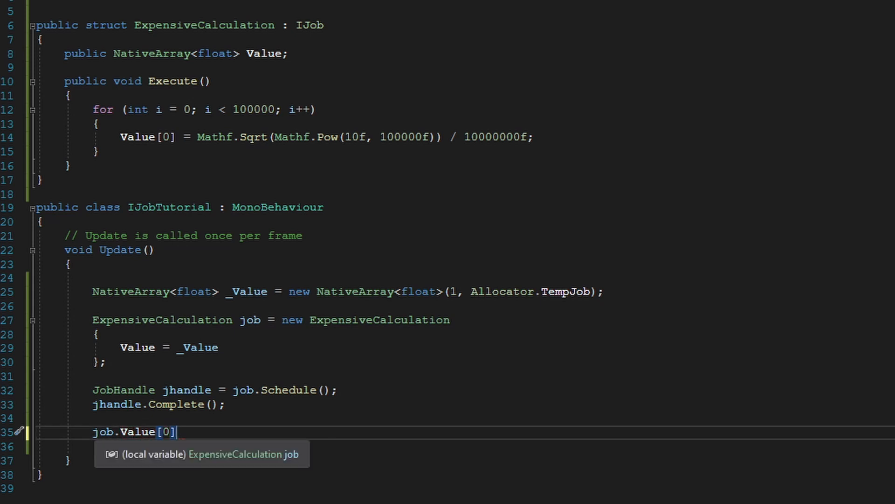
type("Debug.Log(")
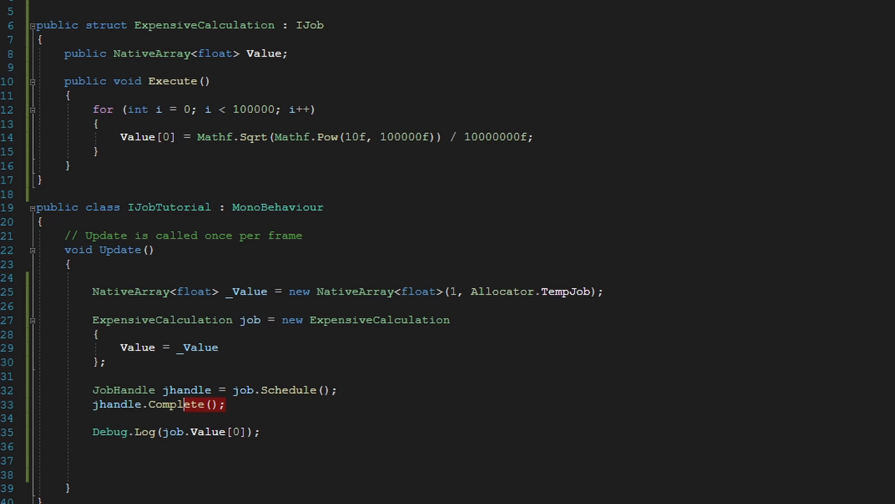
left_click(225, 404)
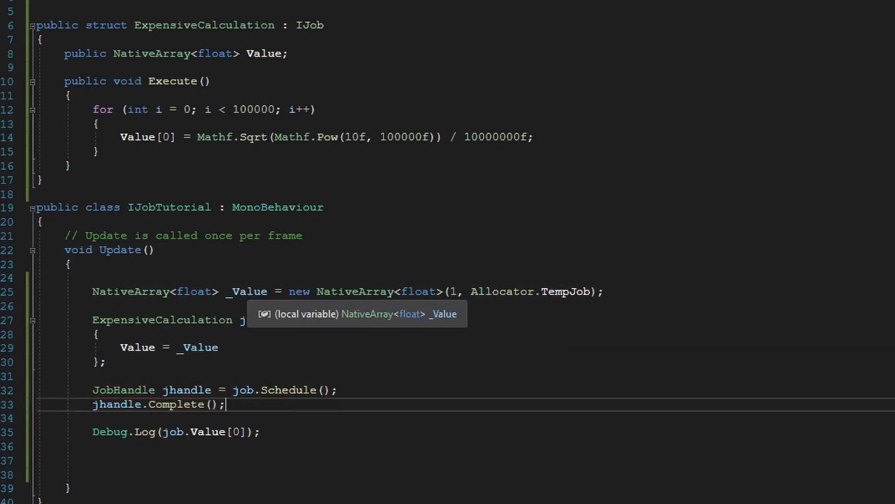
type("_Value")
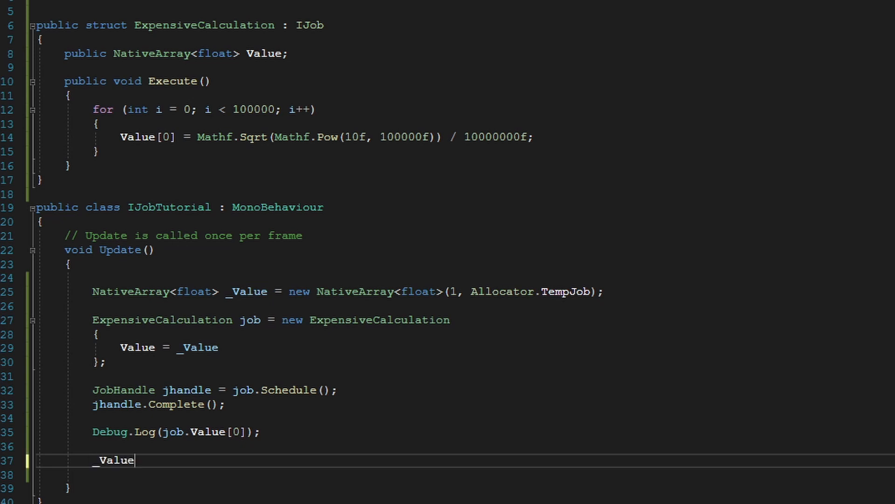
type(".Dispose();")
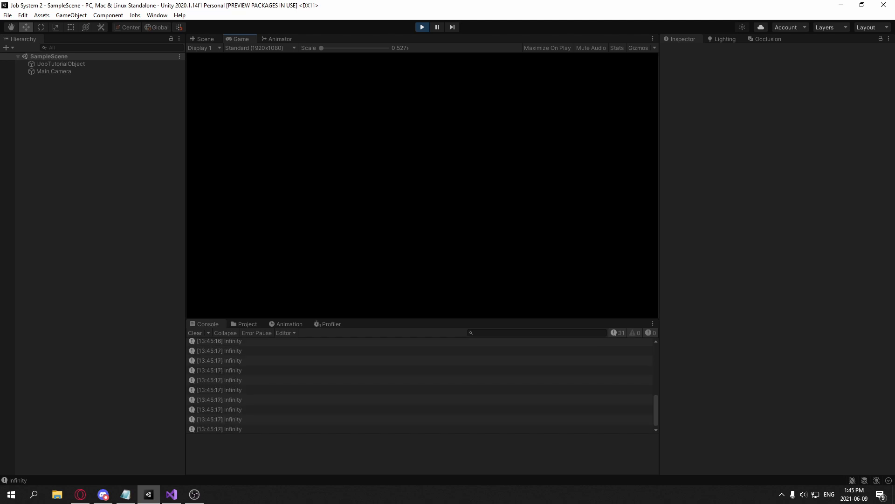
Play the Unity scene so the Console logs Infinity every frame.
left_click(616, 48)
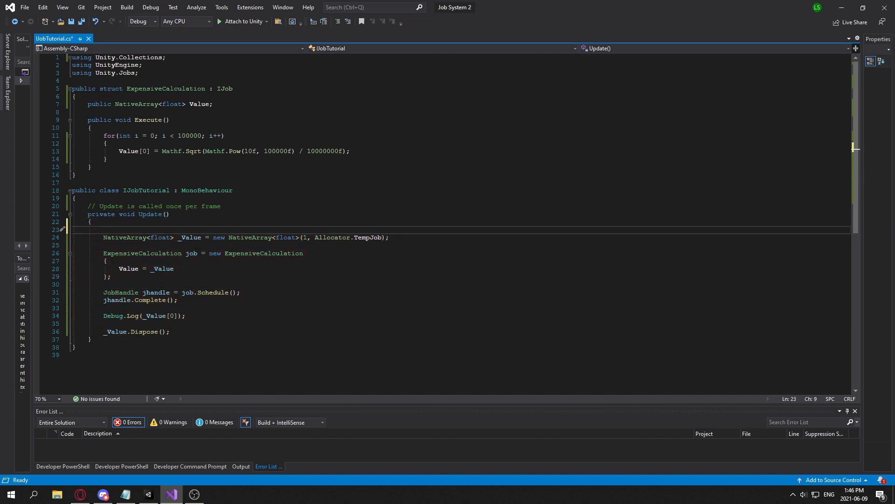
Declare a NativeList<JobHandle> Jobs allocated with a temp allocator in Update.
type("Native")
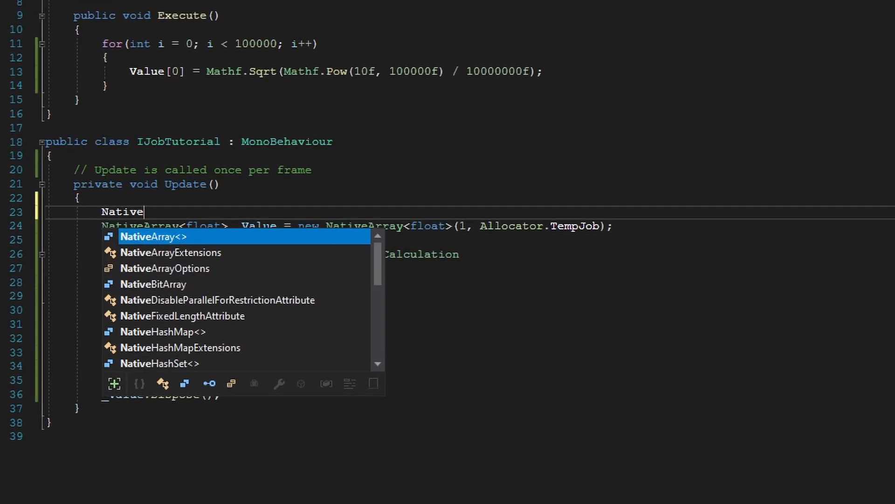
type("List<>")
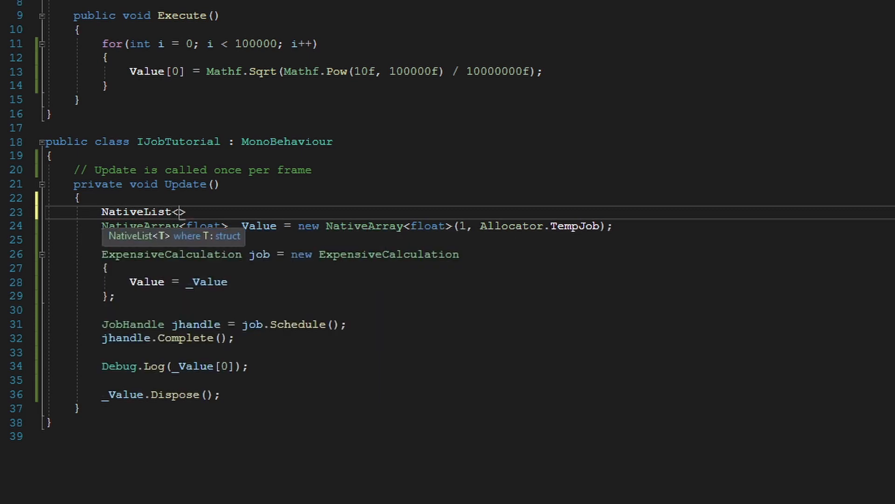
type("JobHandle")
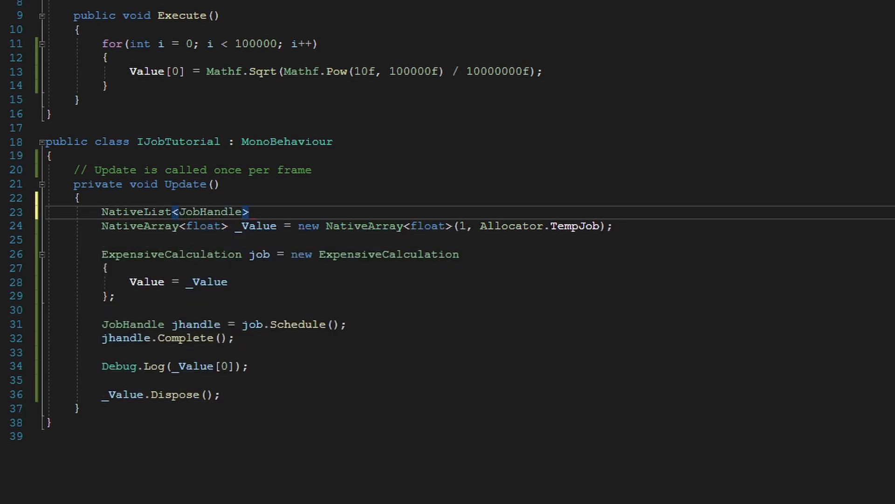
type("Jobs = new NativeList<JobHandle>(")
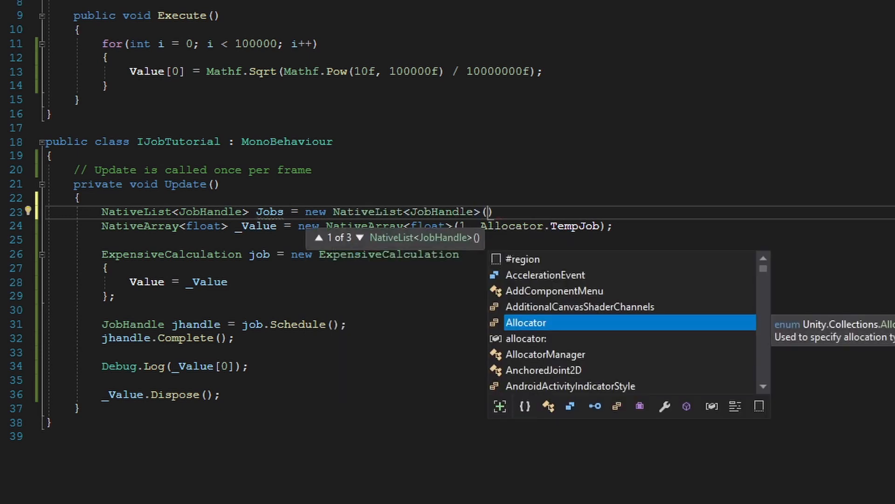
type("Allocator.Temp")
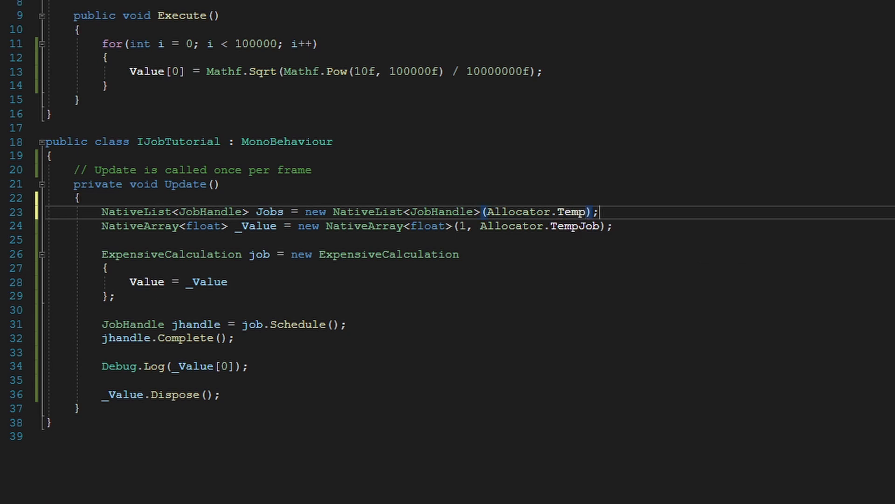
Replace the single job with a for loop adding four new ExpensiveCalculation().Schedule() handles to Jobs.
type("for(")
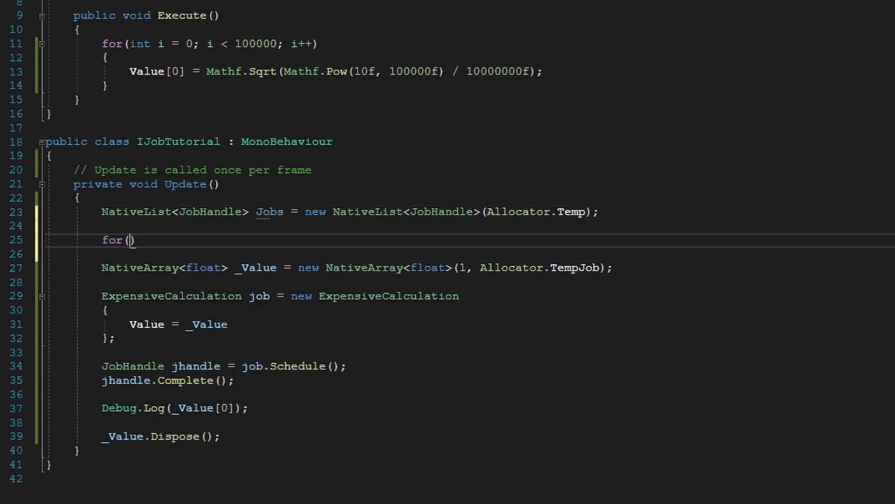
type("int i = 0; i < 4; i++")
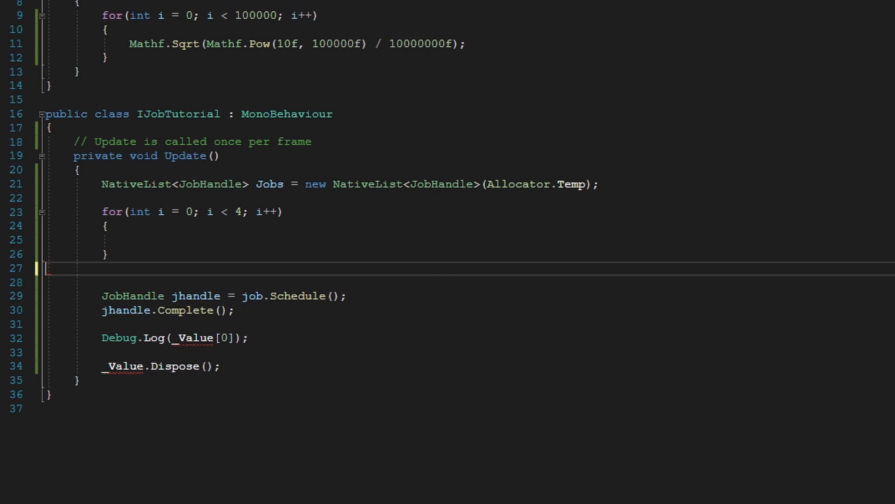
key("Backspace")
type("JK")
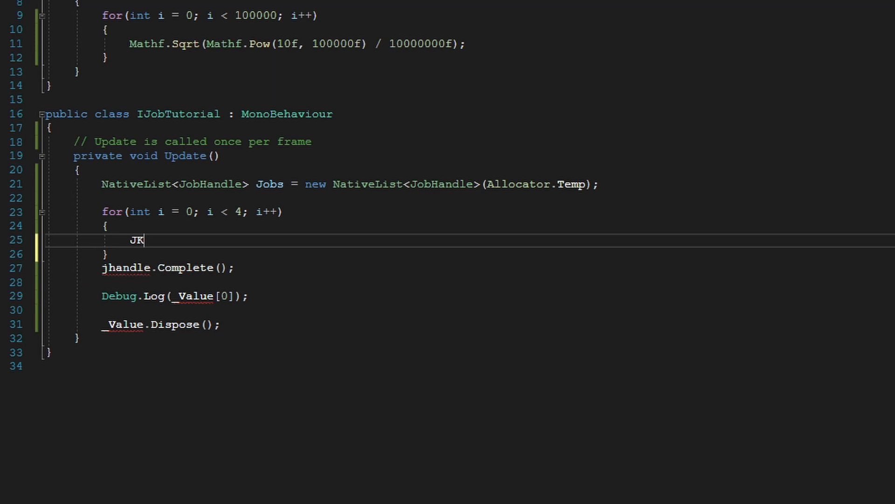
type("Jobs")
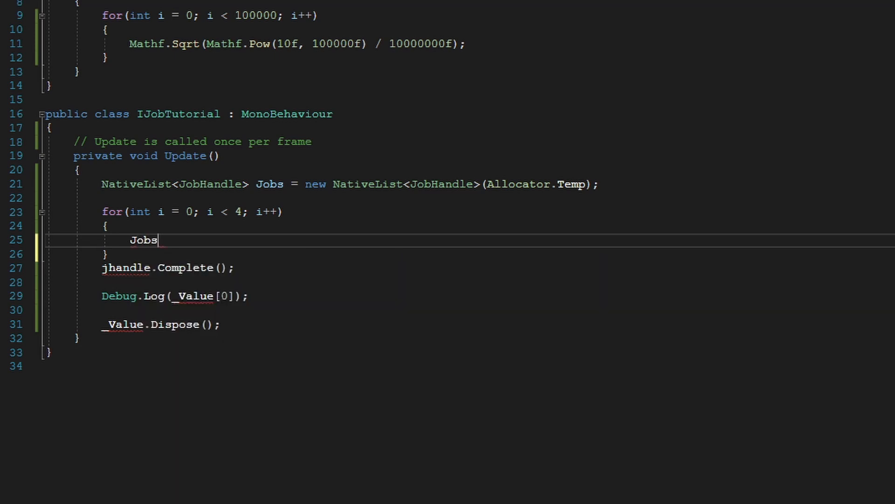
type(".Add(new")
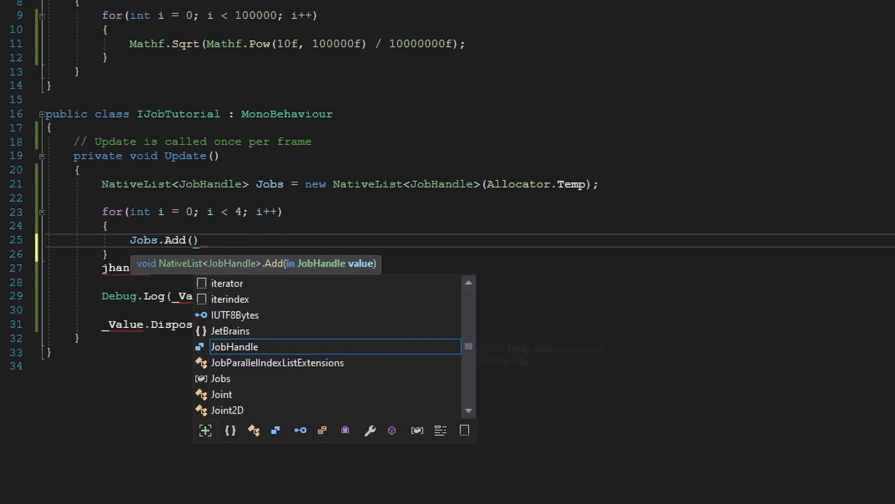
type("new Exception[e")
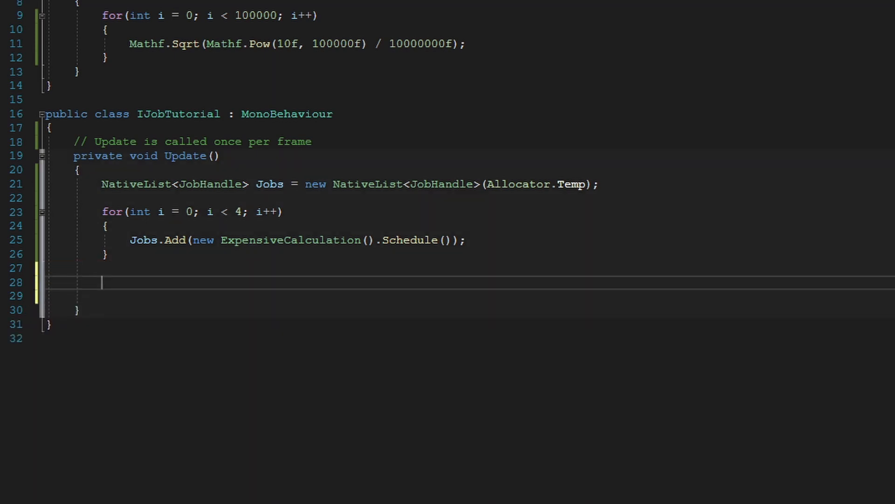
Complete all scheduled jobs at once with JobHandle.CompleteAll(Jobs).
type("Jo")
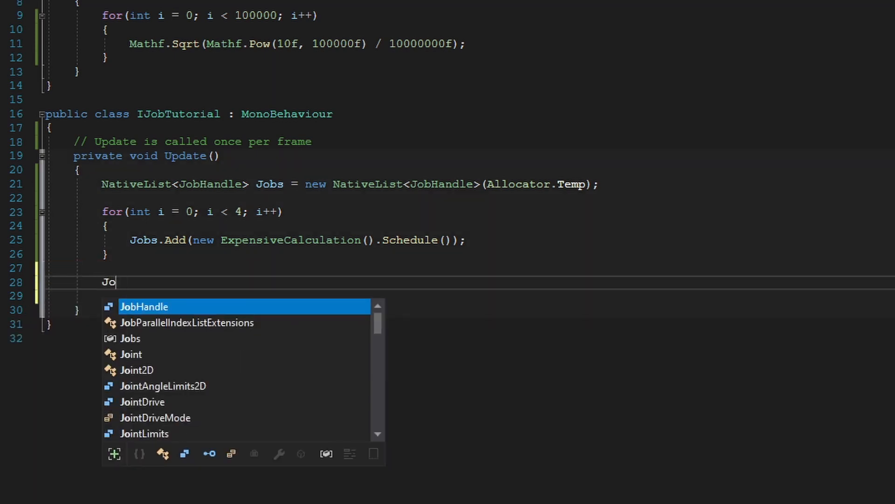
type("b")
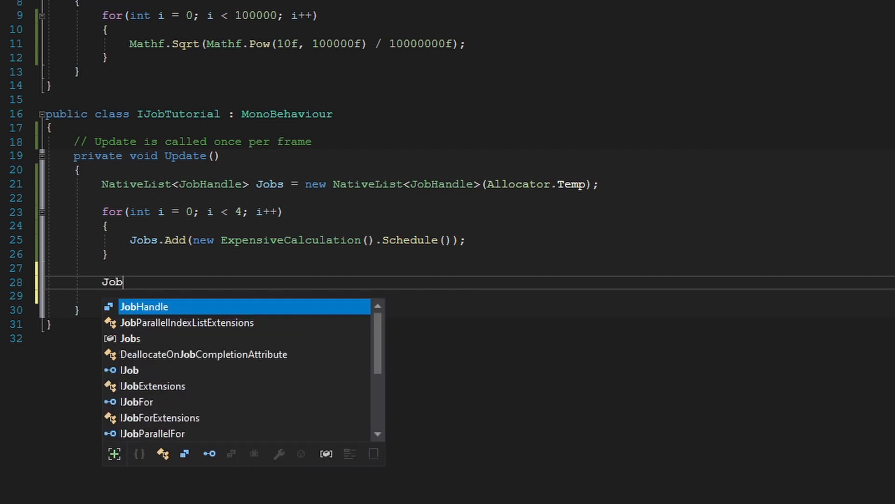
type("Handle.CompleteAll(")
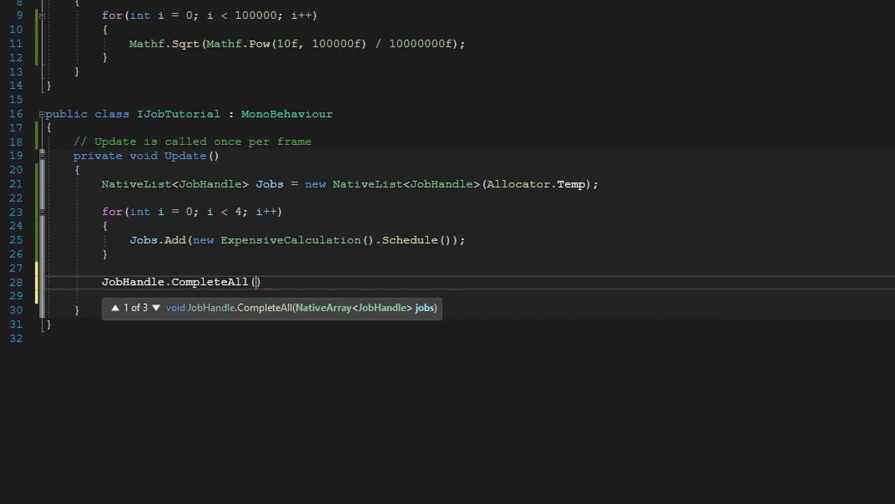
type("Jobs);")
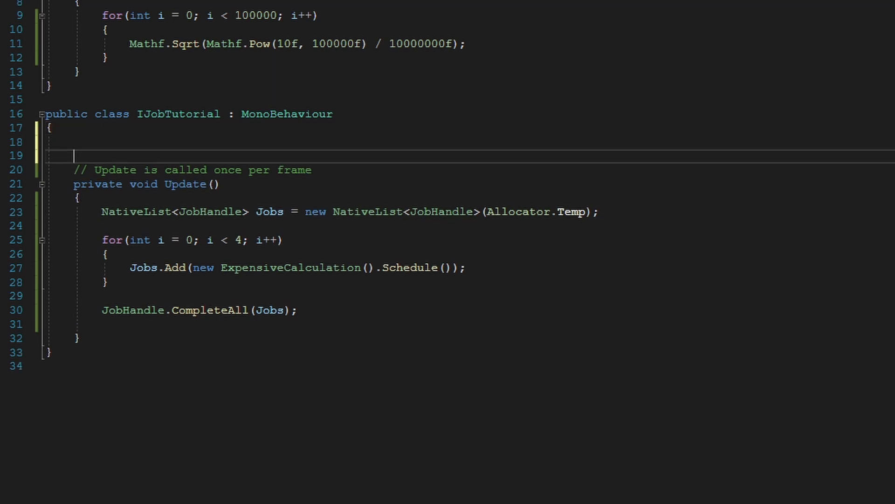
Add a 'public bool UseJobSystem;' field above Update.
key("enter")
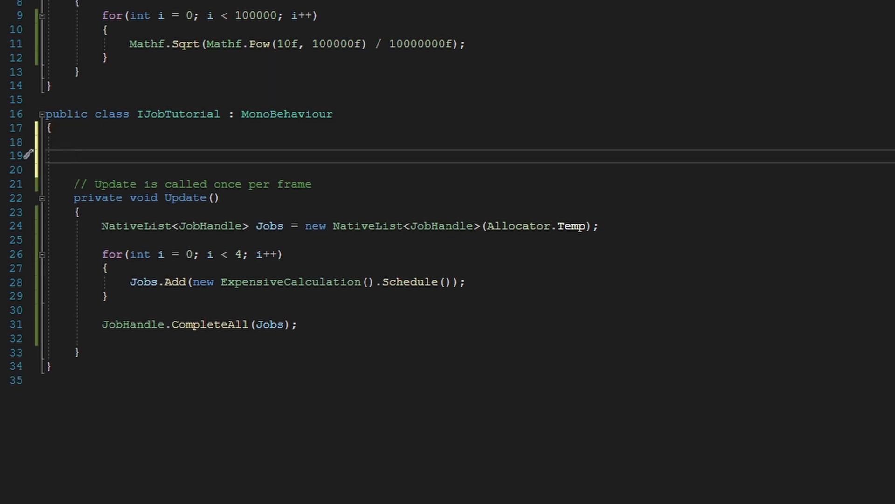
type("public")
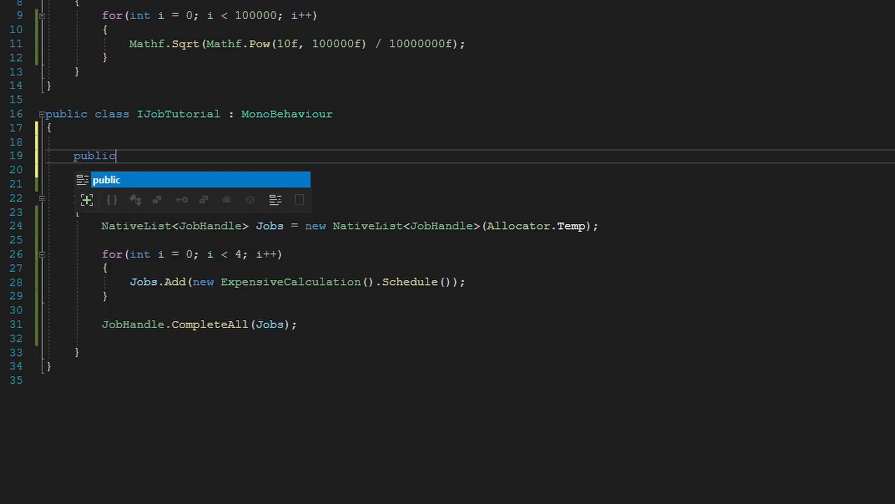
type("bool")
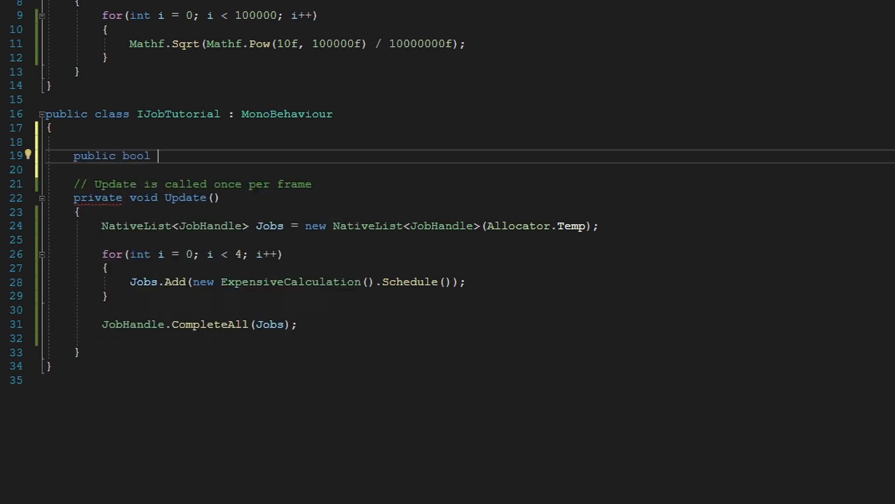
type("UseJobSystem;")
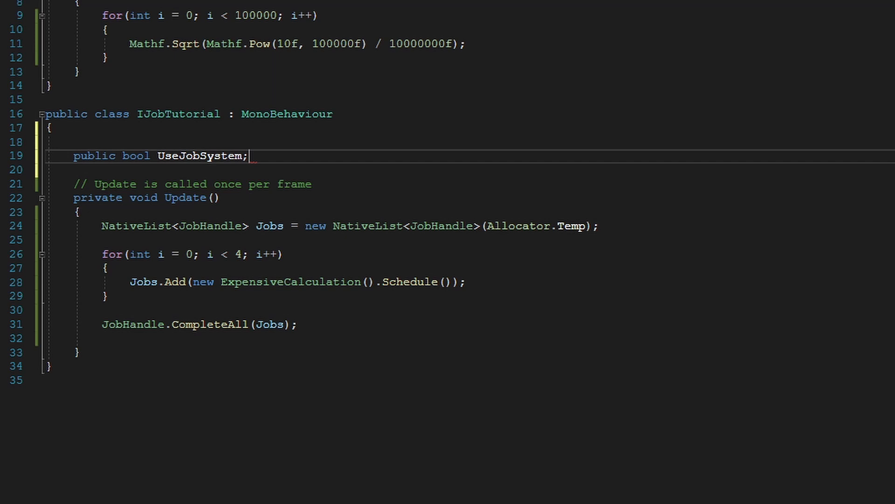
Wrap the job code in if(UseJobSystem) with an else running the Mathf.Sqrt loops directly, then return to Unity.
type("if(Use")
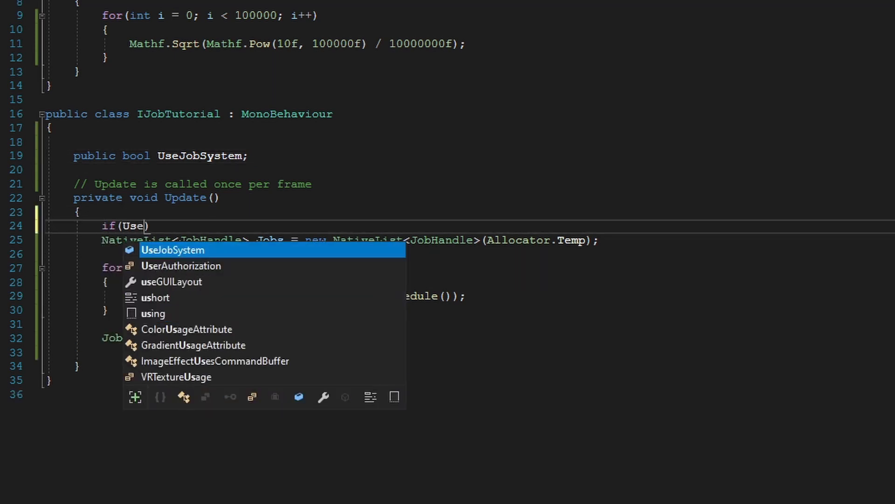
key("Tab")
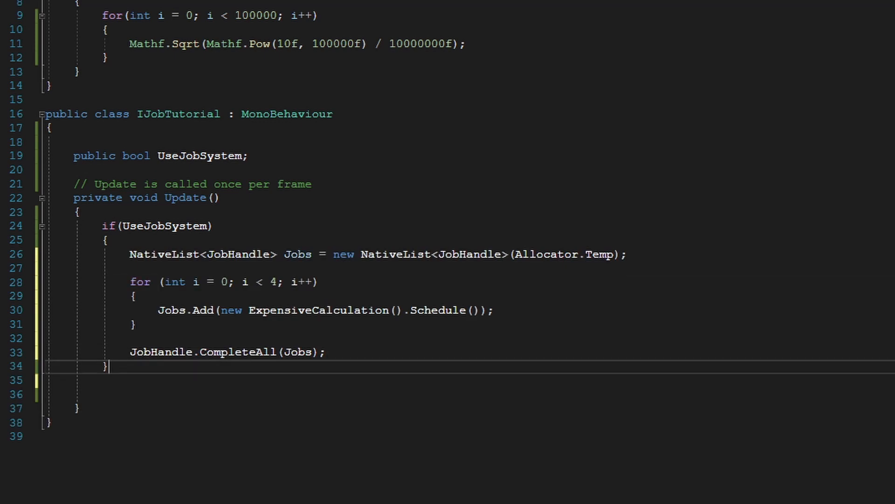
type("else")
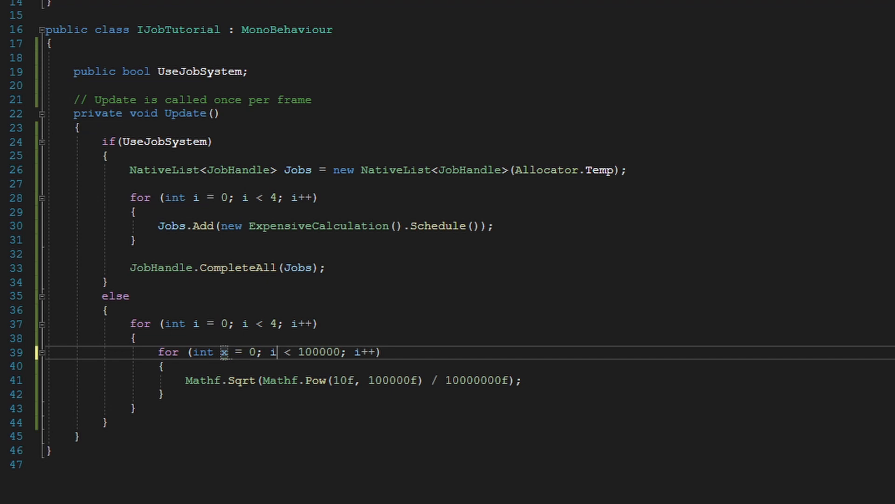
left_click(149, 494)
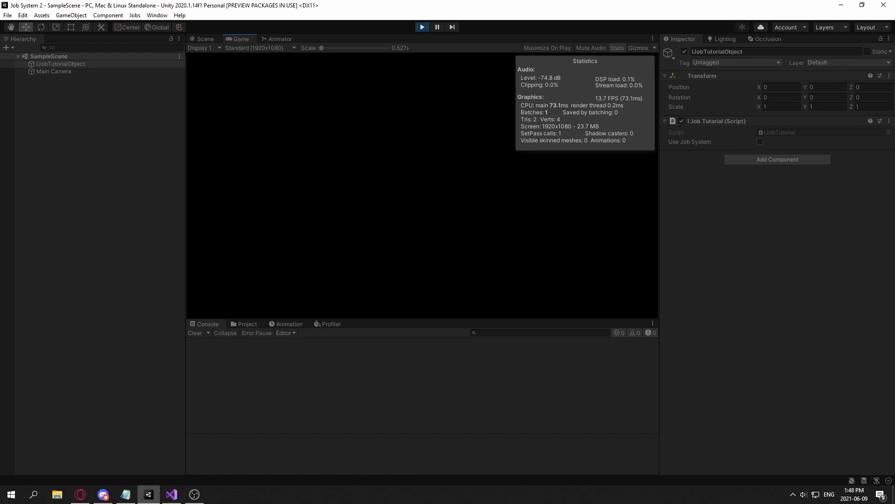
Enable Use Job System during play, lifting FPS from about 13.7 to 53.2, and bring up the profiler.
left_click(759, 142)
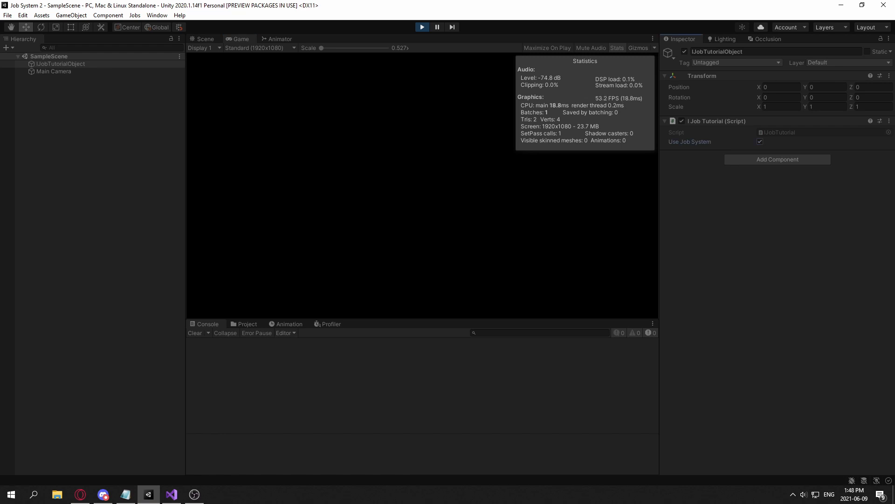
left_click(330, 323)
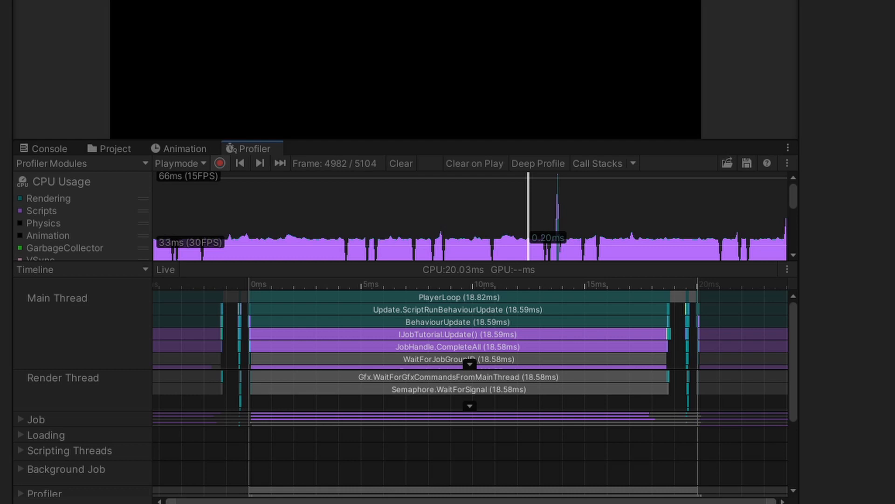
Expand the Job worker threads showing ExpensiveCalculation on several workers, then return to the script in Visual Studio.
scroll("down", 3)
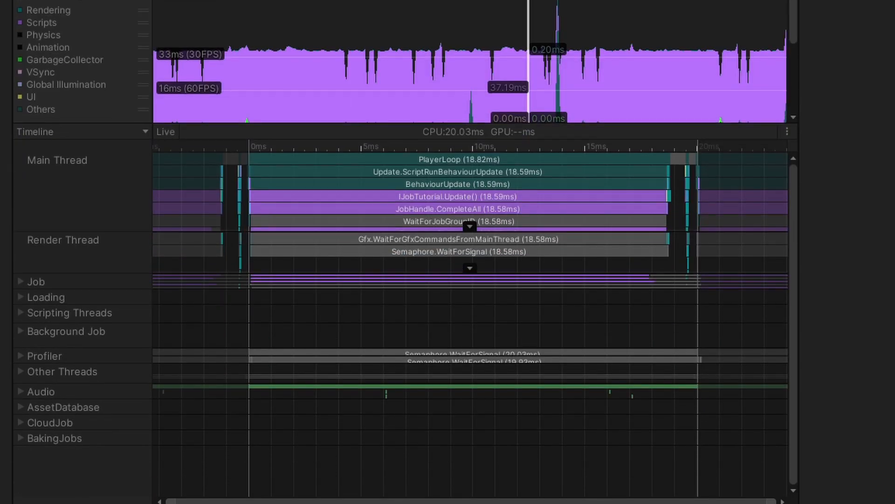
left_click(51, 134)
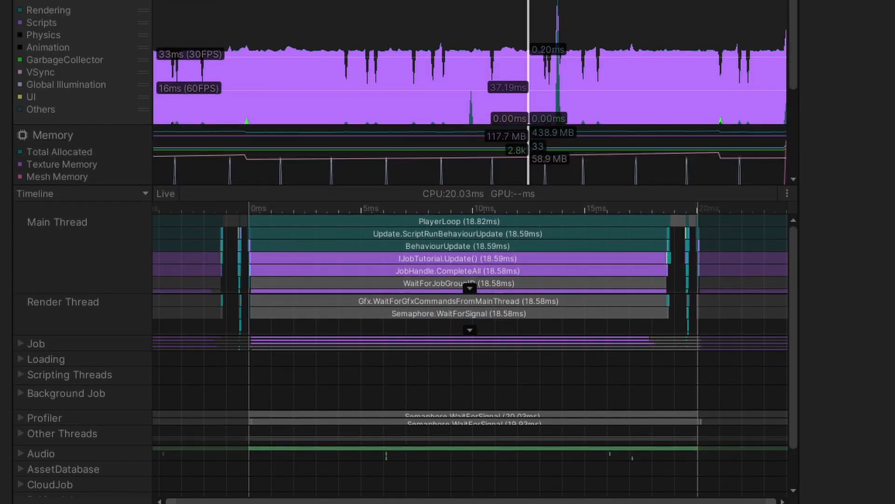
left_click(20, 342)
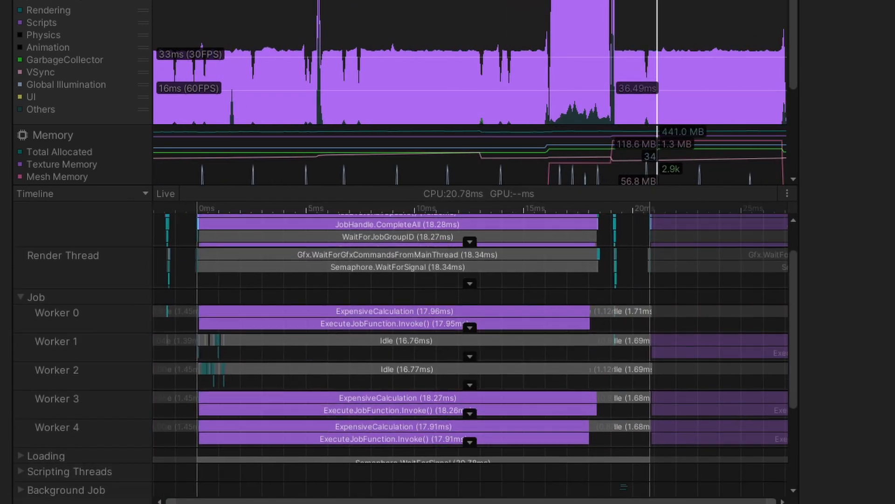
mouse_move(400, 309)
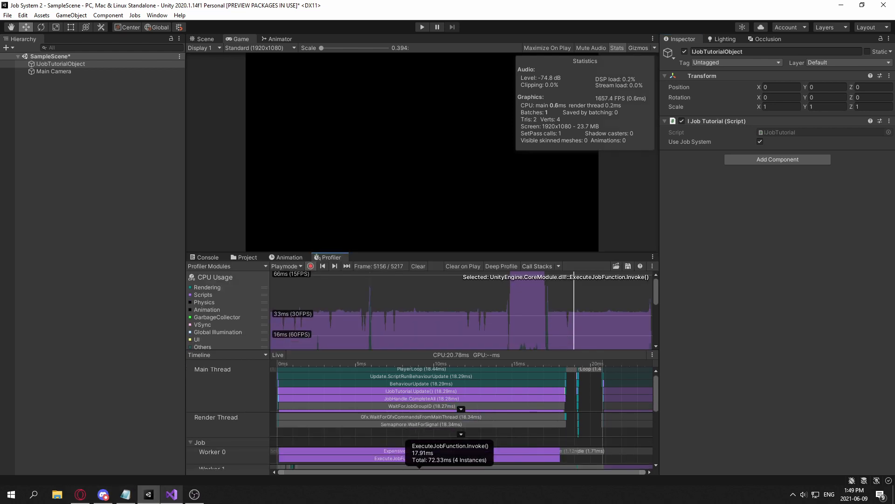
left_click(170, 494)
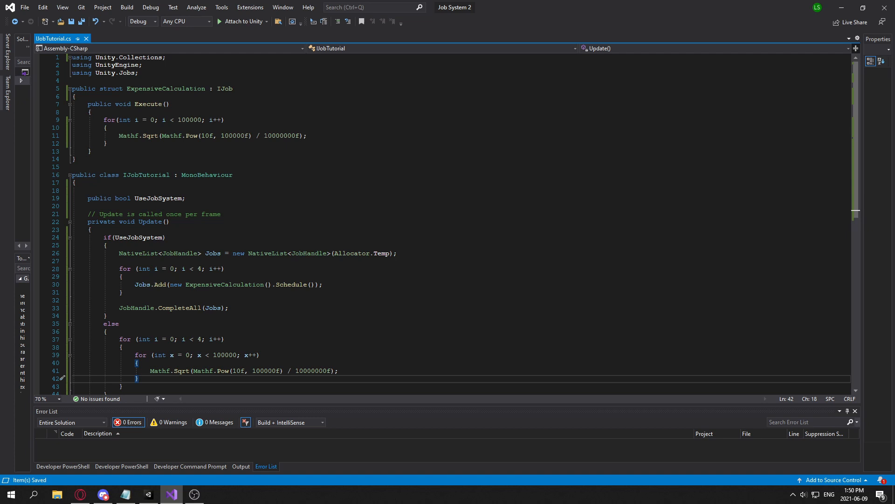
scroll("down", 3)
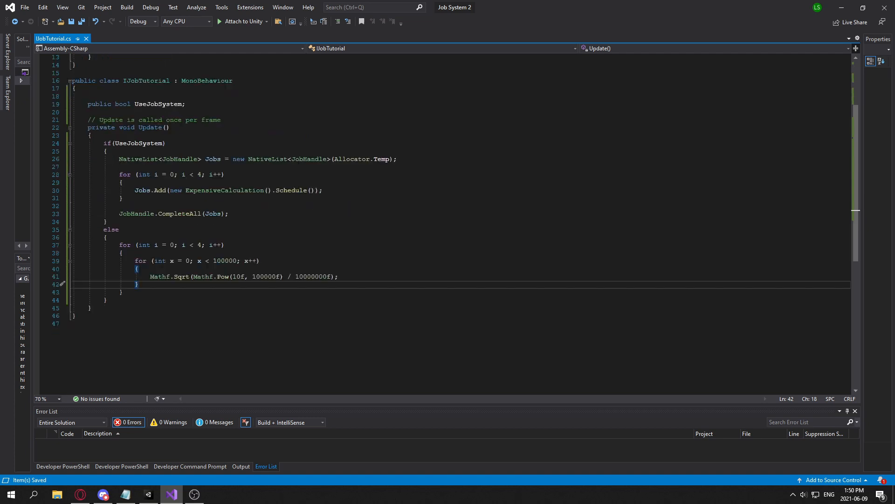